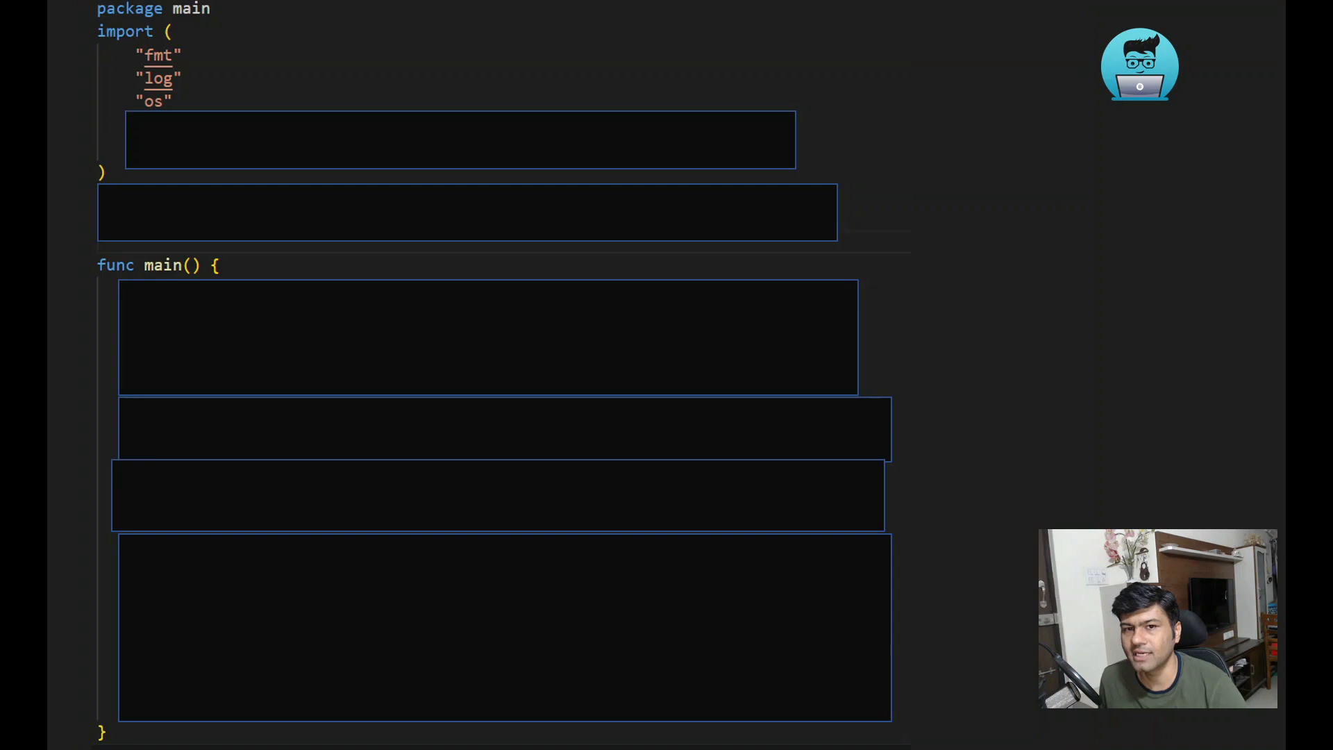
pyautogui.write('"github.com/sendgrid/sendgrid-go"')
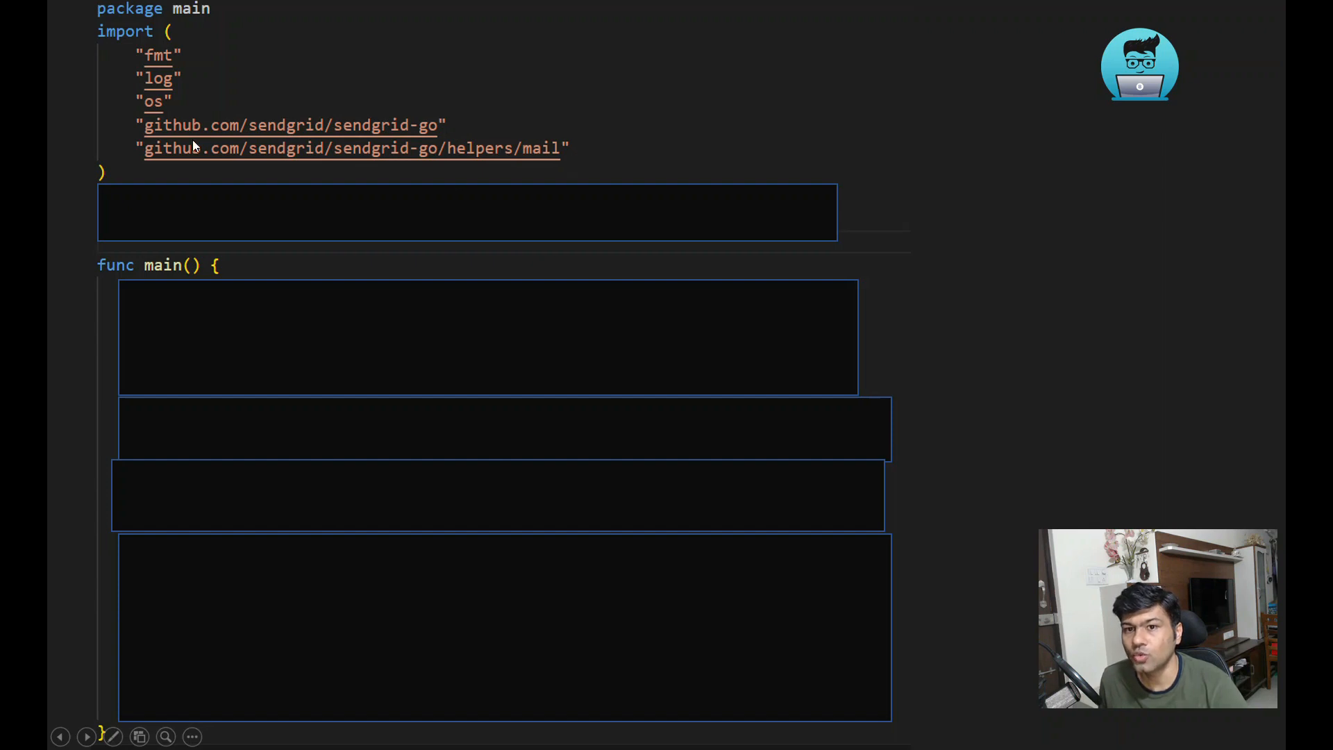
pyautogui.moveTo(266, 138)
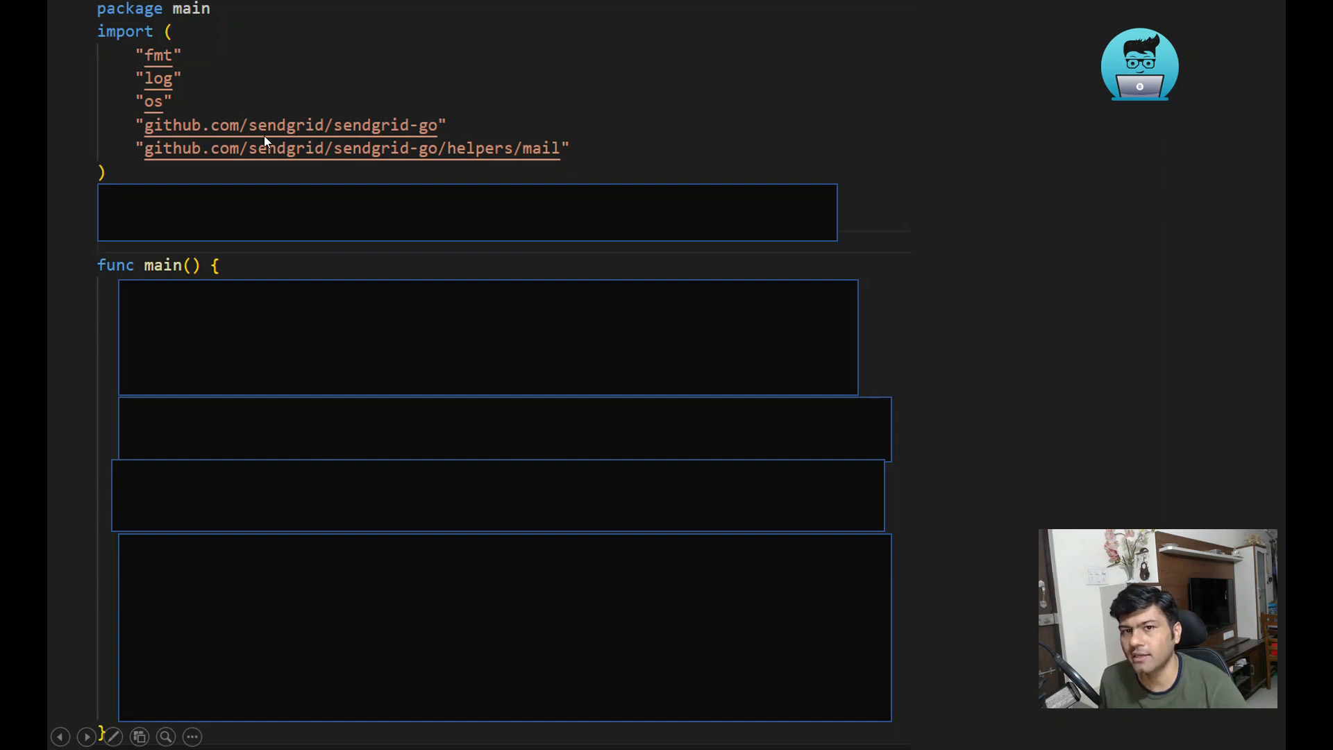
pyautogui.moveTo(140, 144)
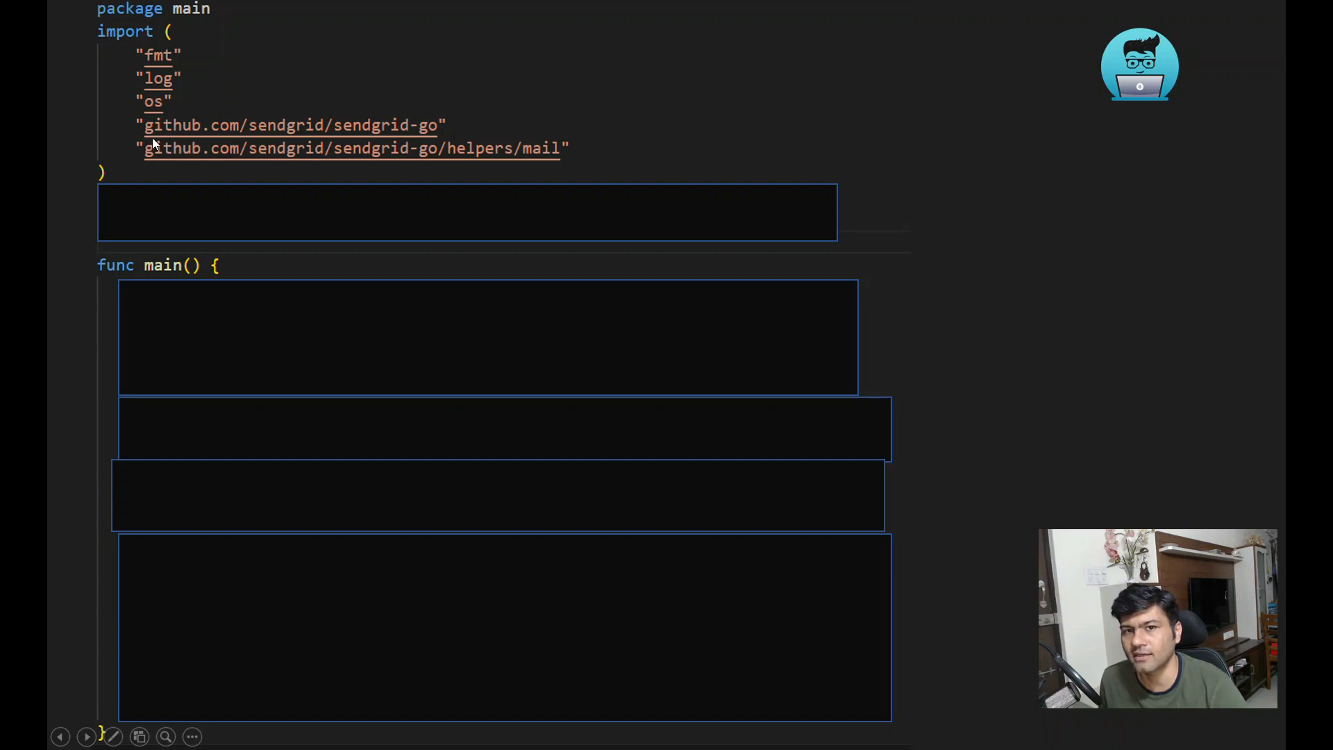
pyautogui.moveTo(361, 162)
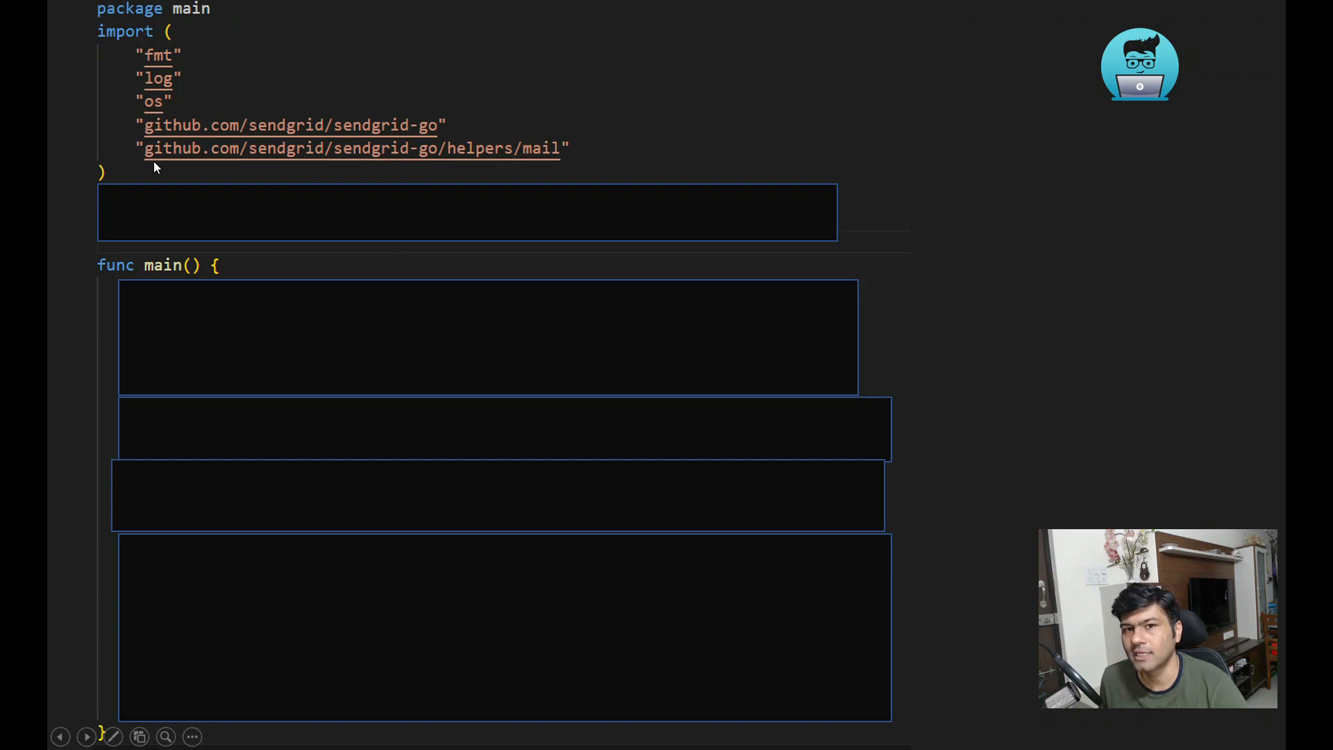
pyautogui.moveTo(405, 142)
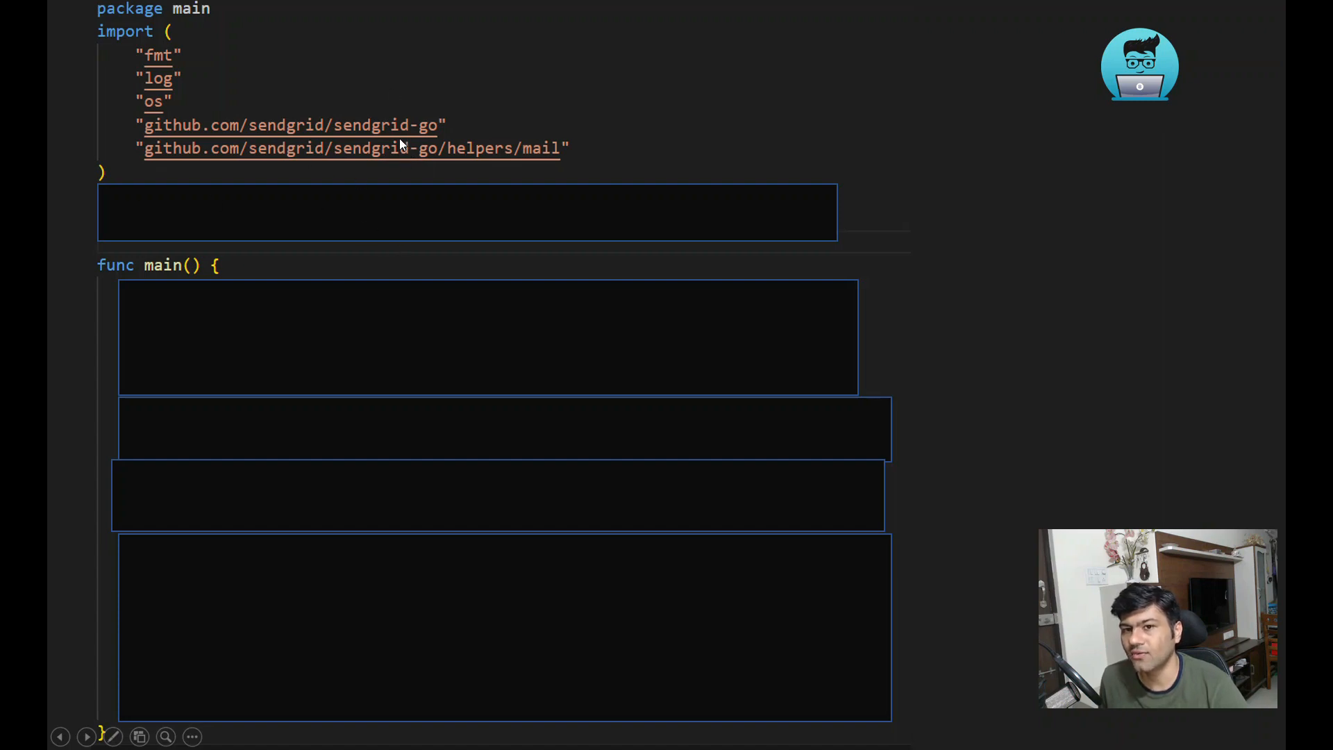
pyautogui.moveTo(432, 167)
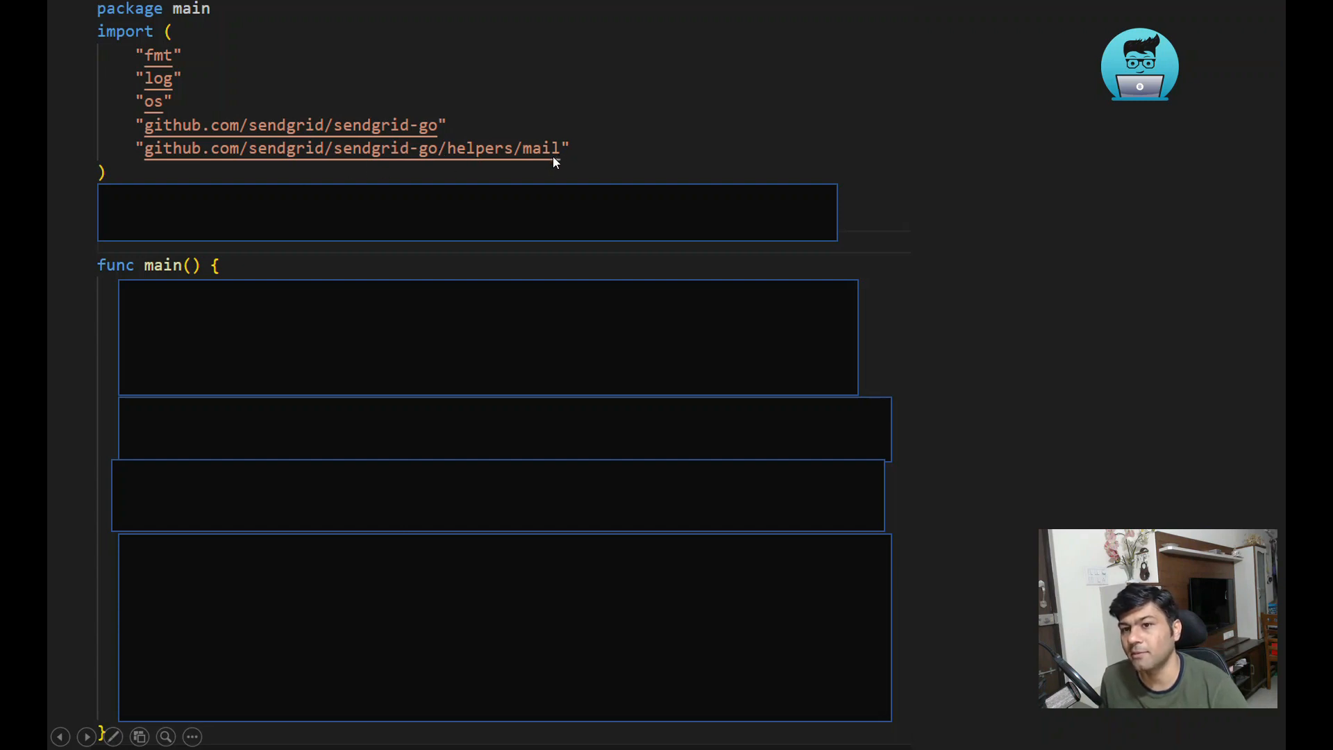
pyautogui.moveTo(304, 200)
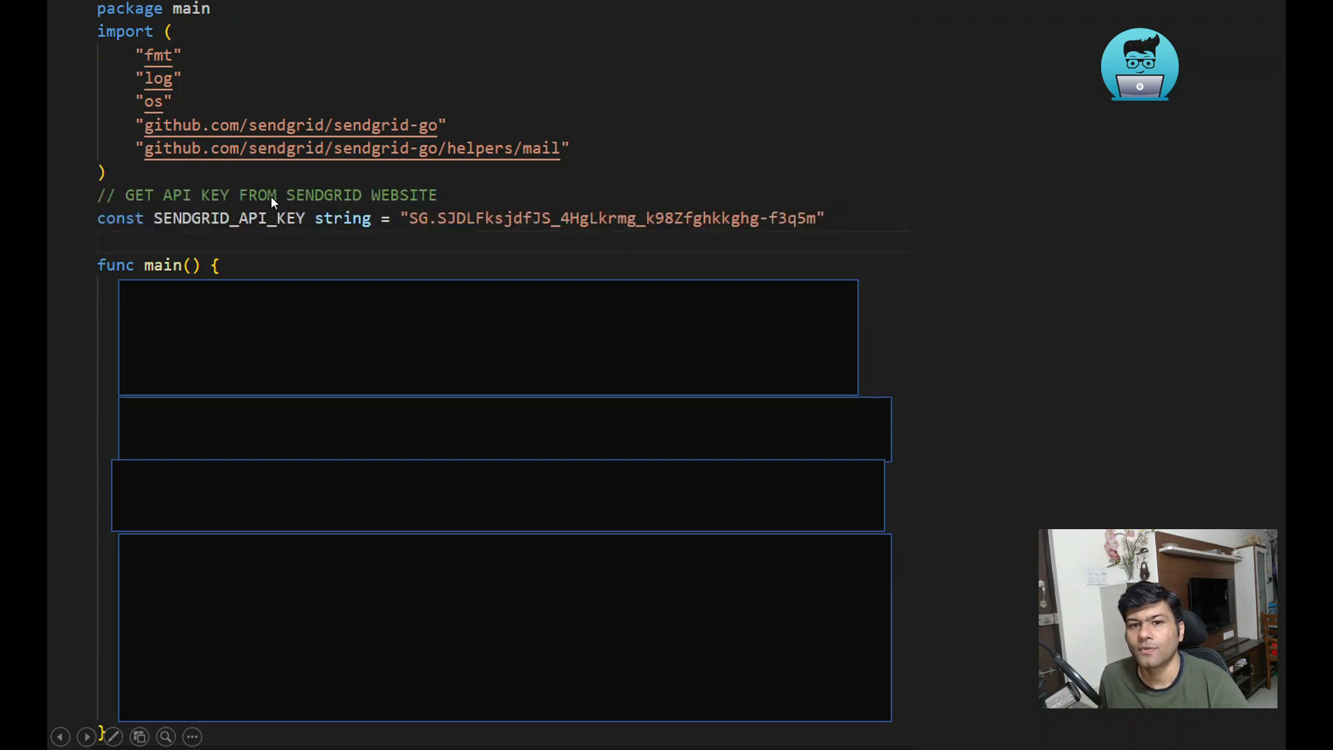
pyautogui.moveTo(692, 216)
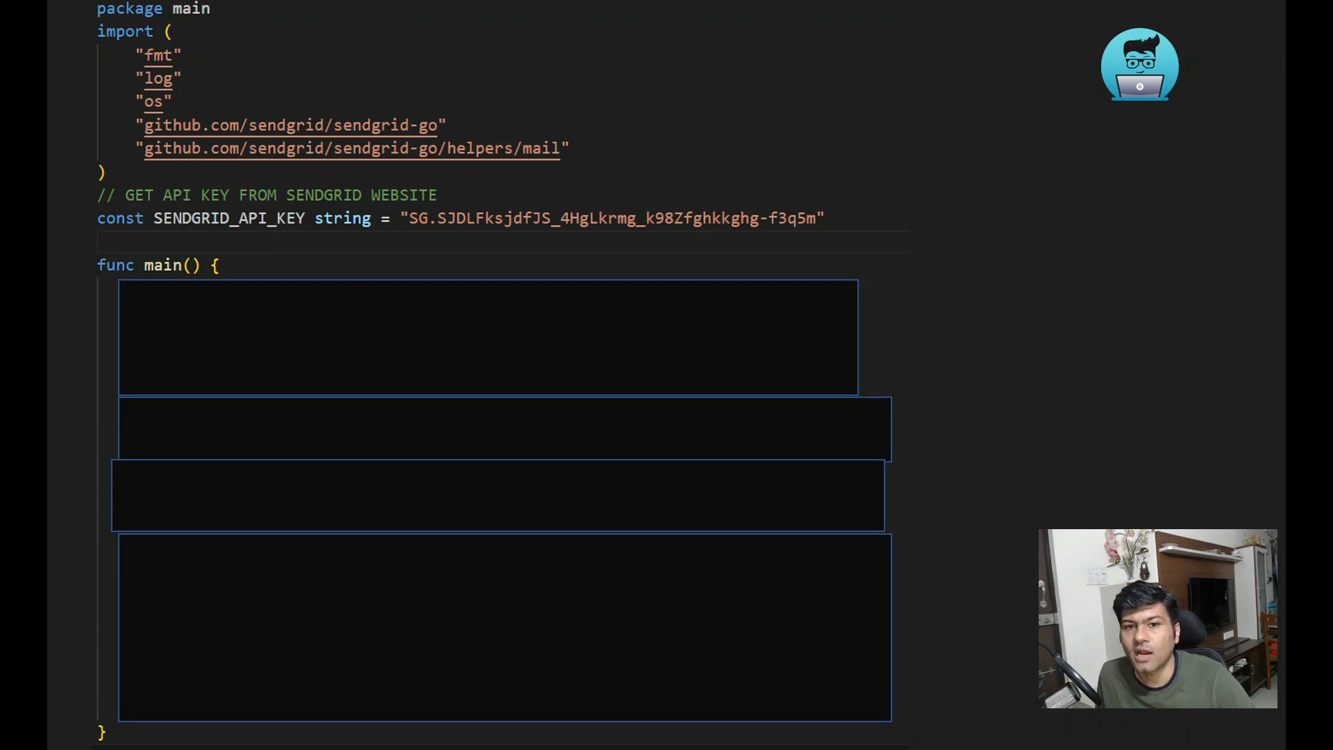
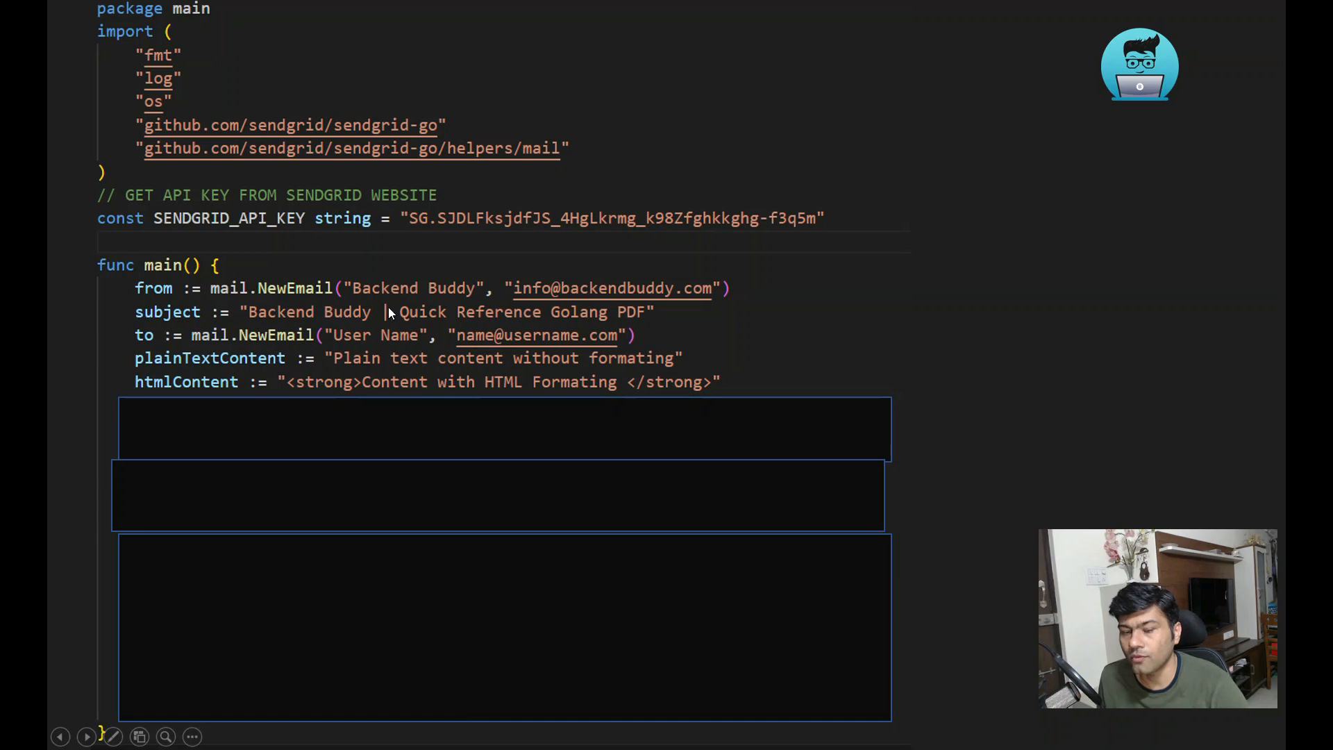
pyautogui.moveTo(216, 310)
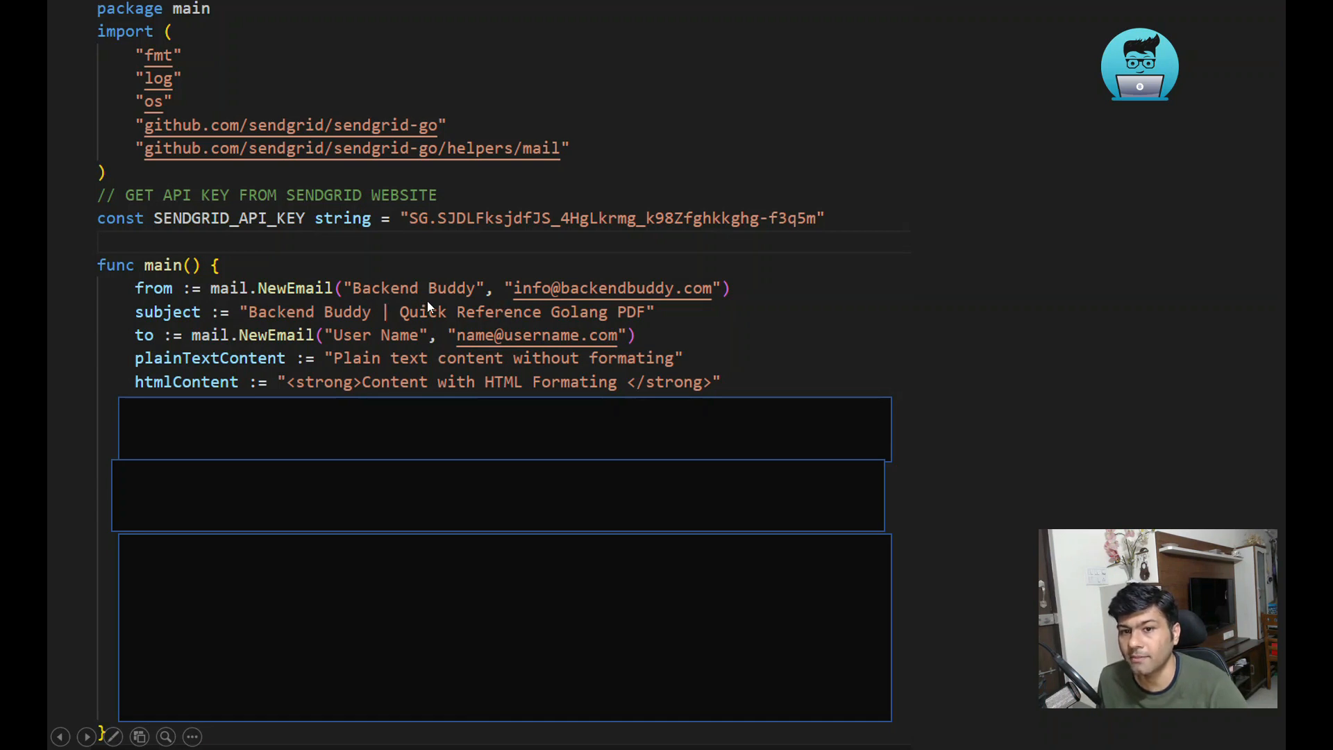
pyautogui.moveTo(695, 310)
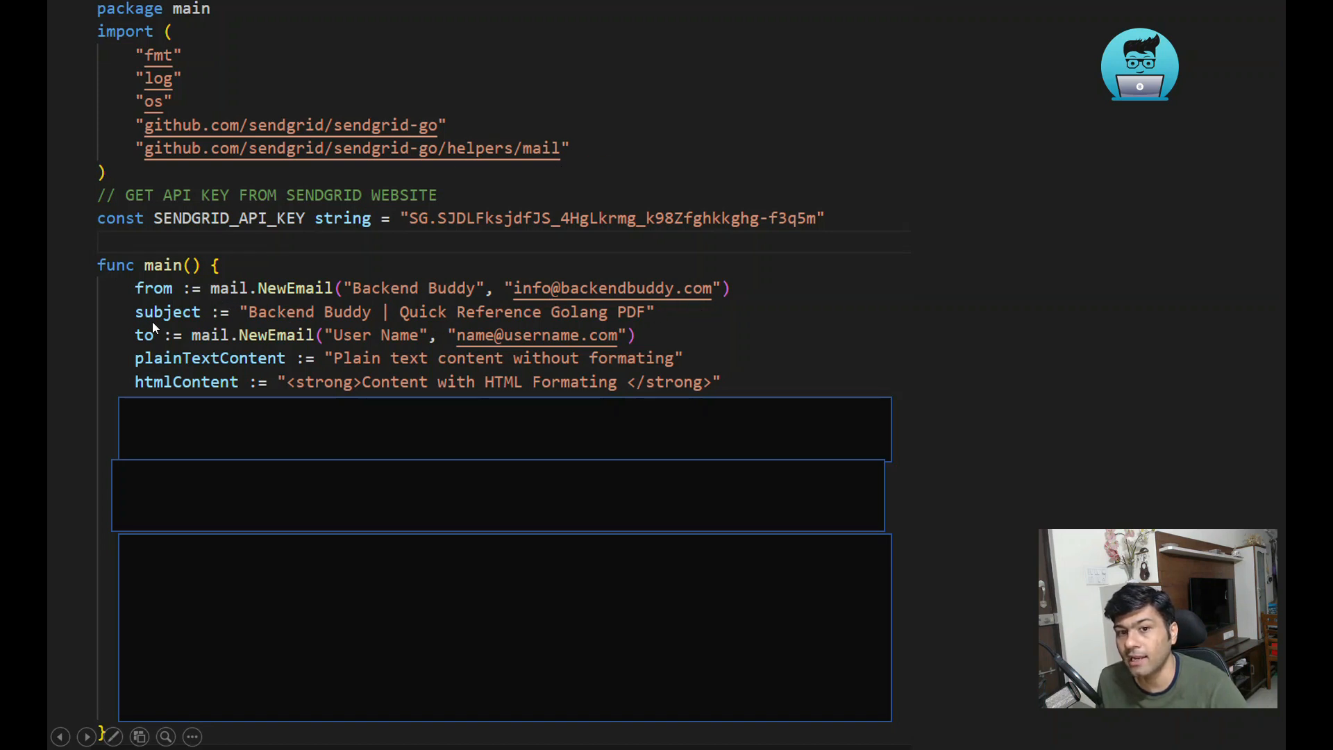
pyautogui.moveTo(337, 305)
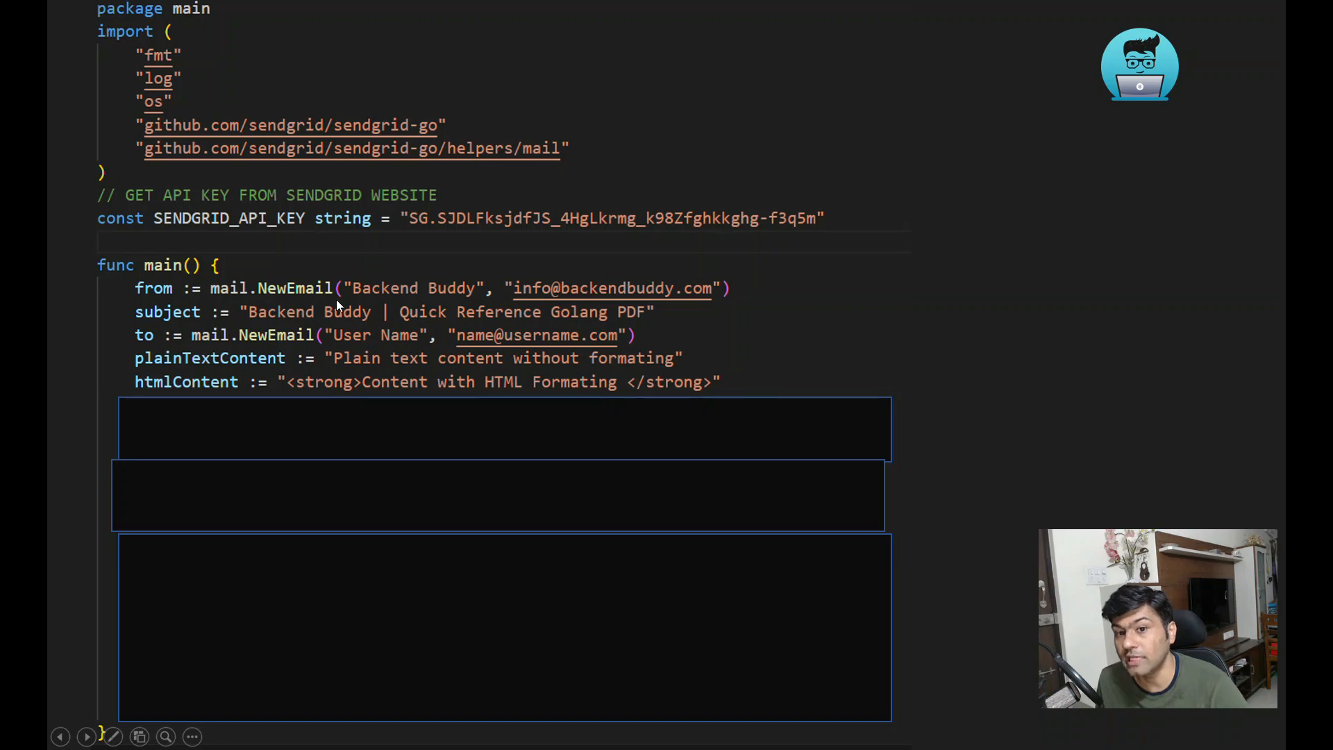
pyautogui.moveTo(154, 293)
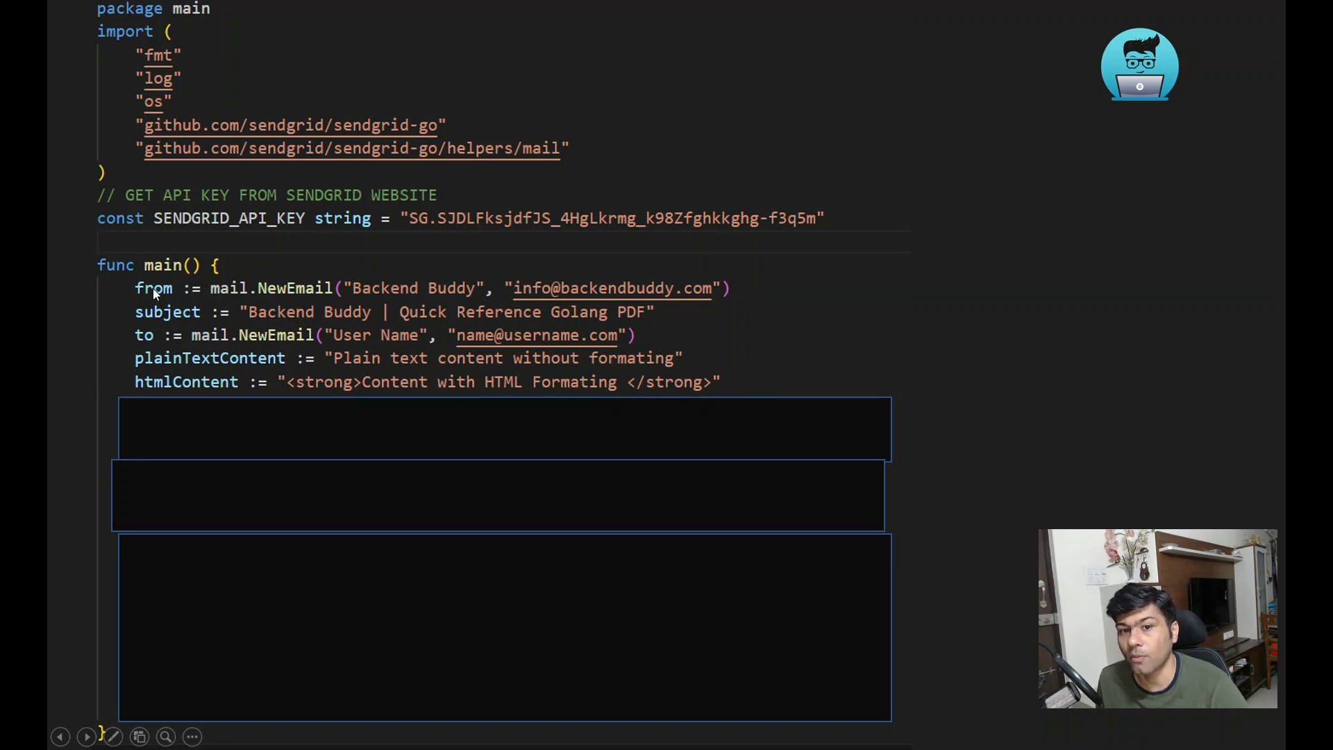
pyautogui.moveTo(171, 330)
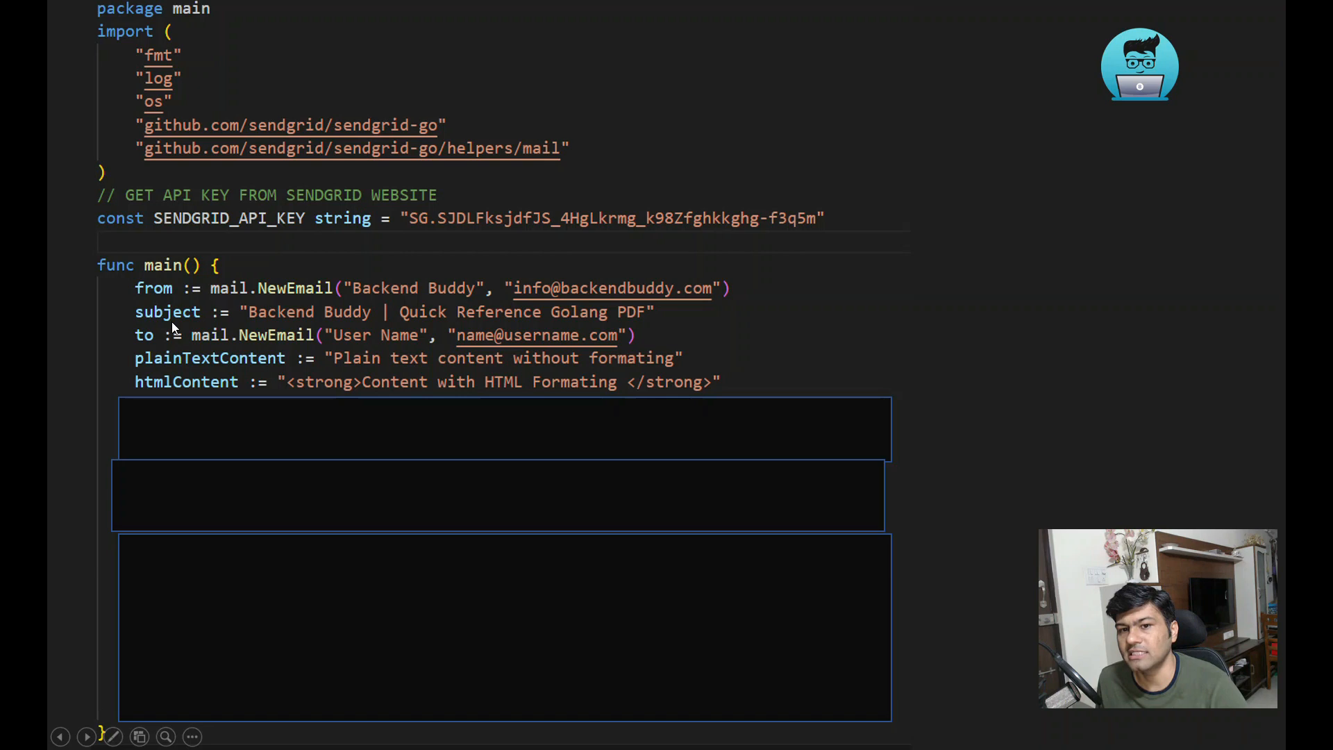
pyautogui.moveTo(433, 322)
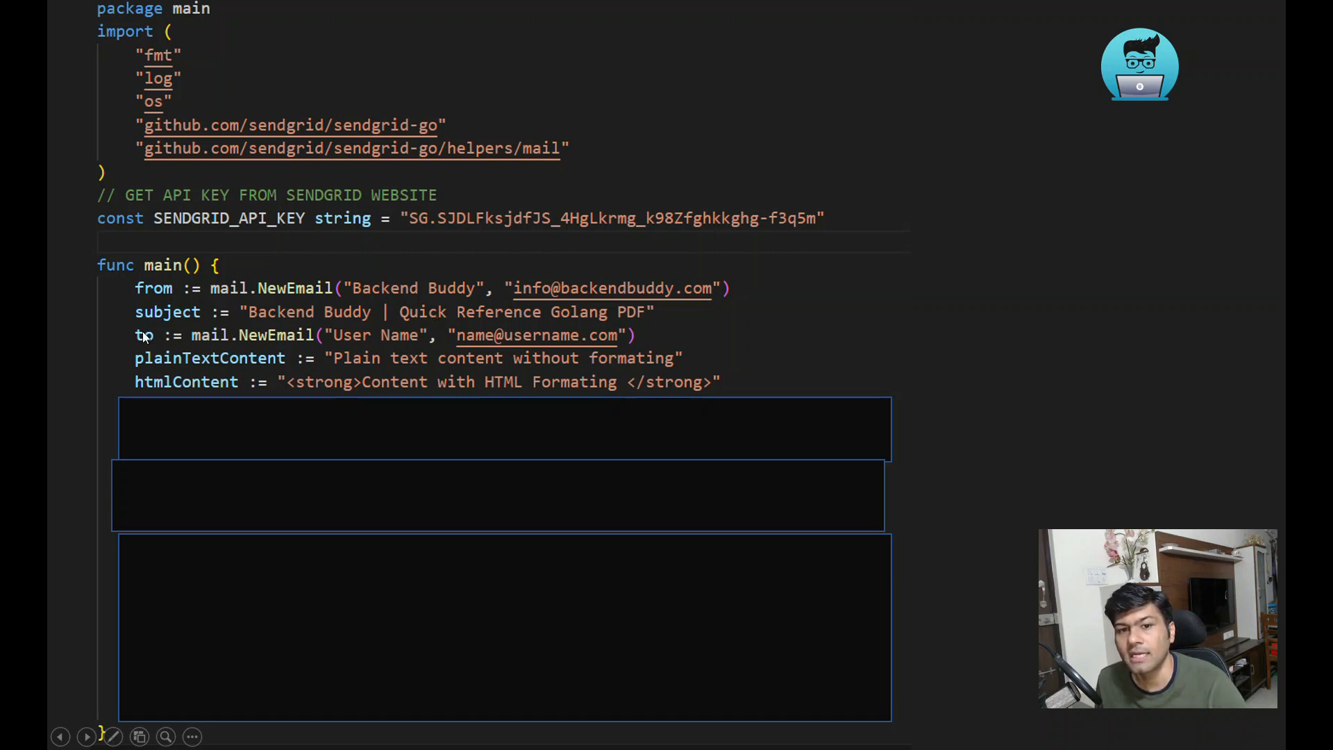
pyautogui.moveTo(150, 345)
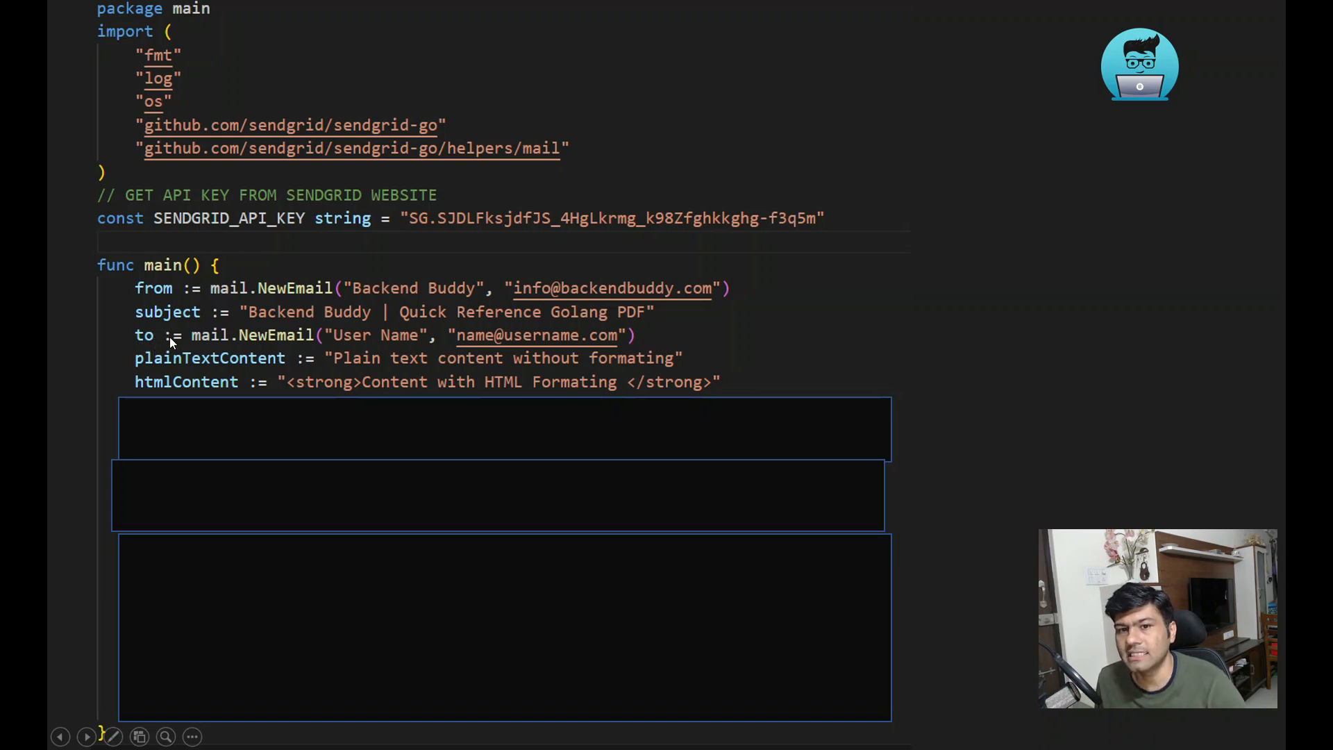
pyautogui.moveTo(277, 349)
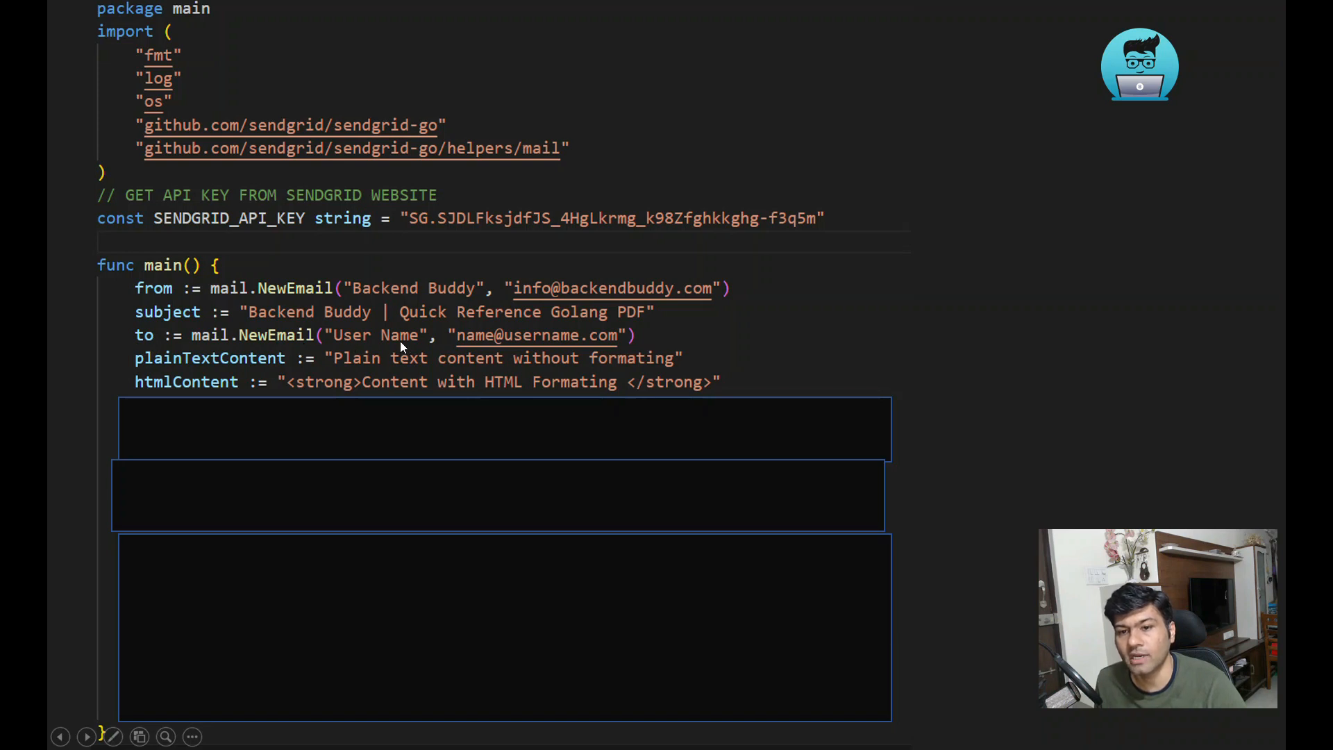
pyautogui.moveTo(608, 340)
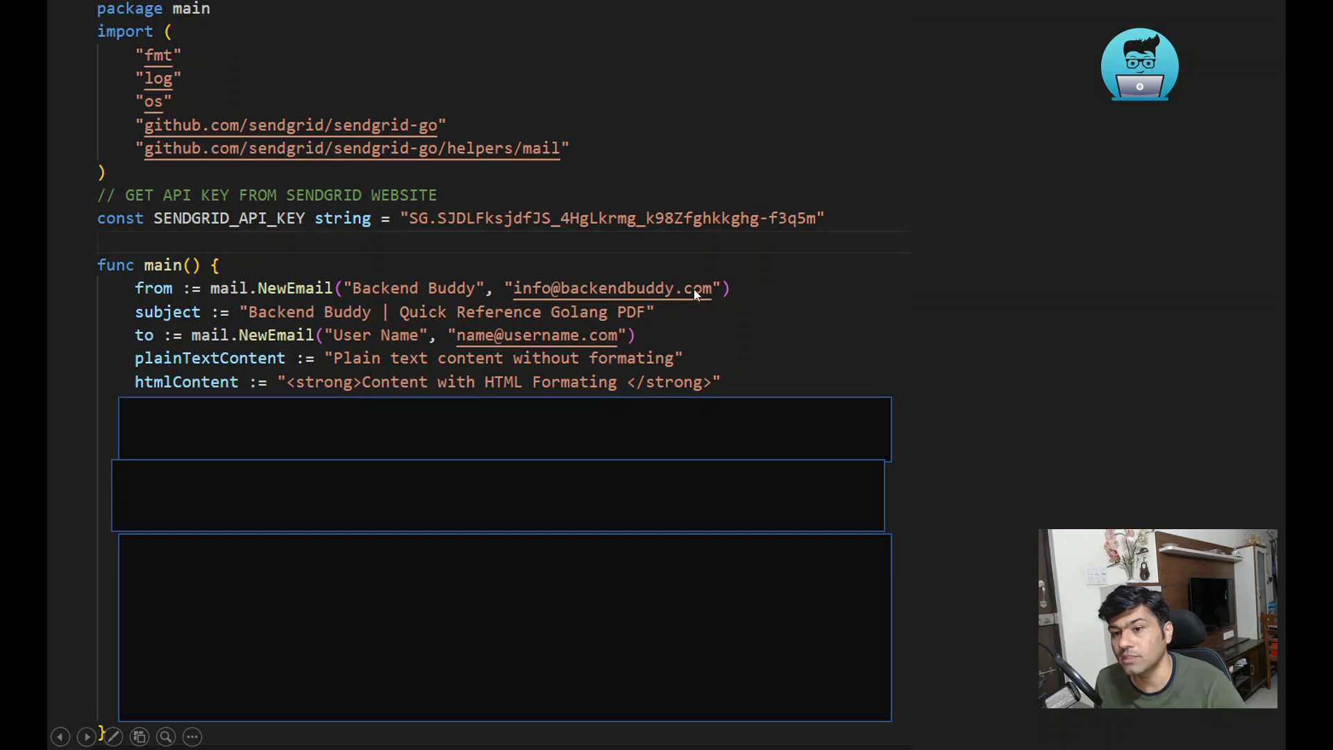
pyautogui.moveTo(475, 325)
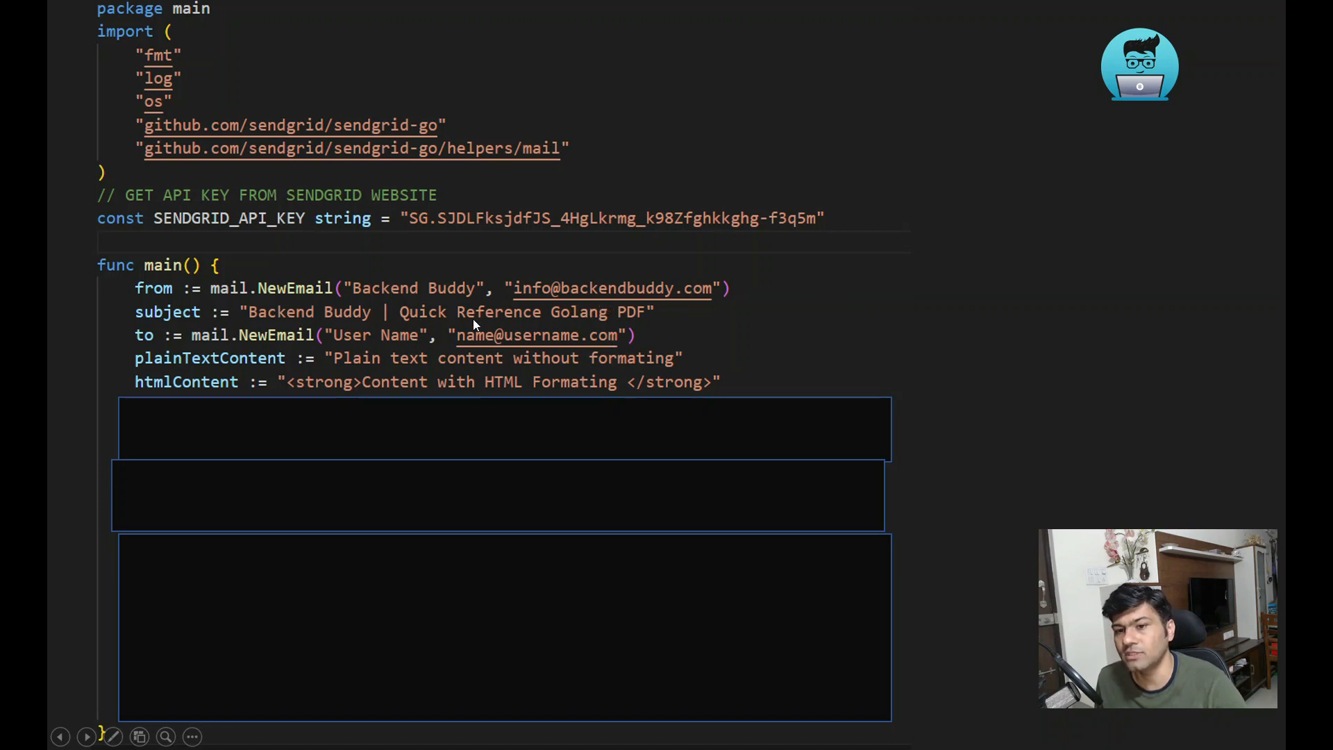
pyautogui.moveTo(610, 347)
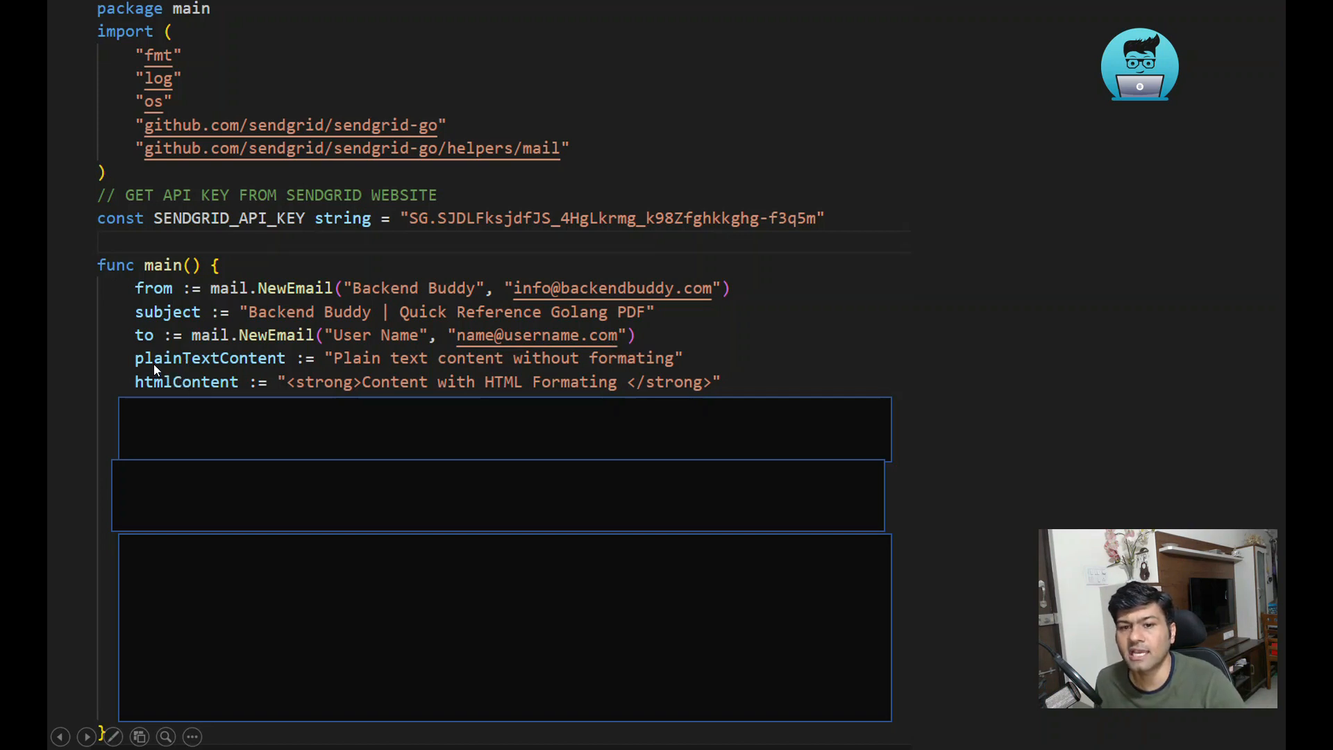
pyautogui.moveTo(663, 372)
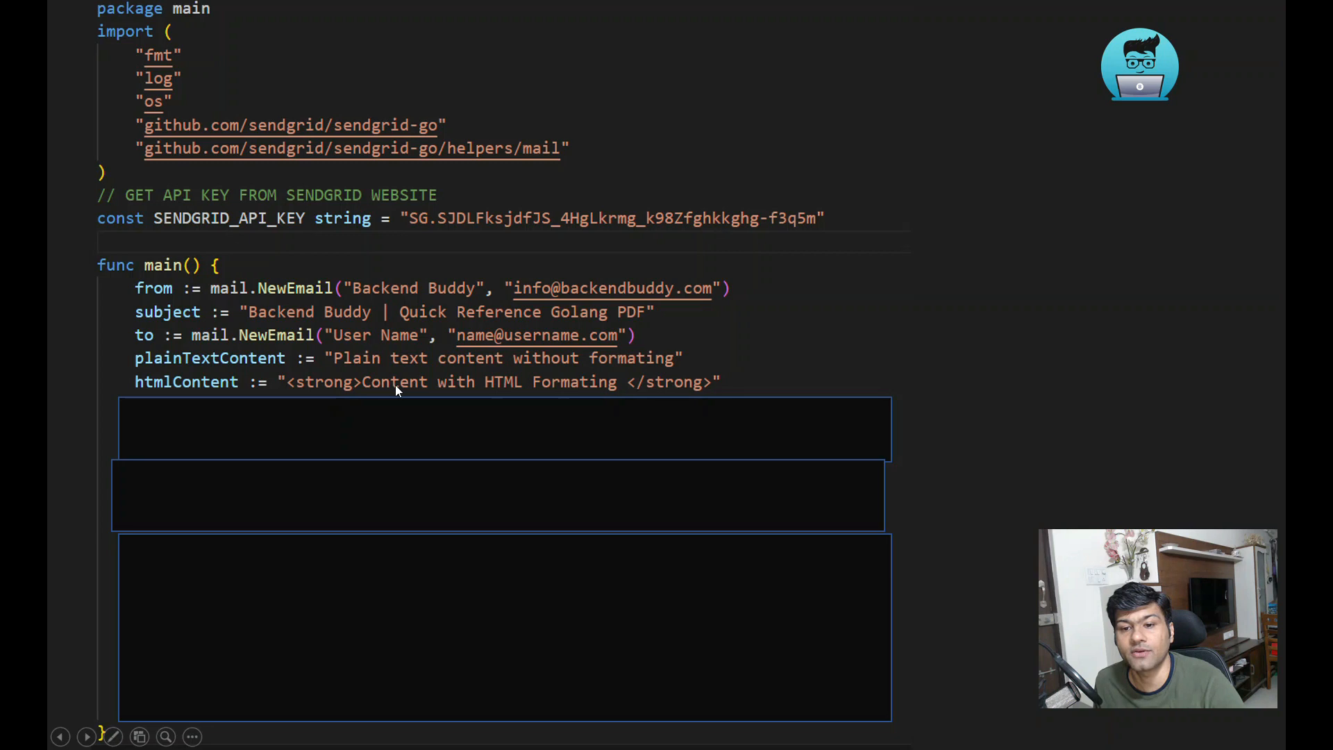
pyautogui.moveTo(690, 393)
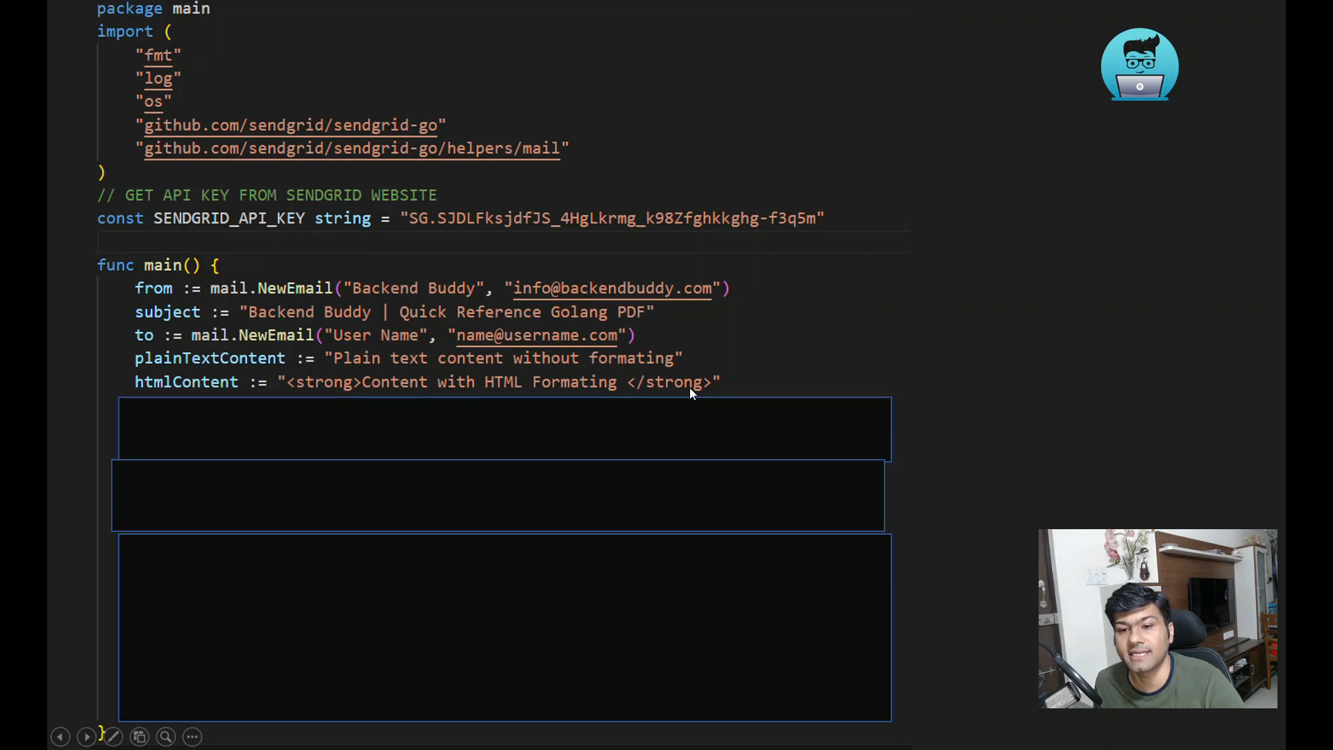
pyautogui.moveTo(595, 372)
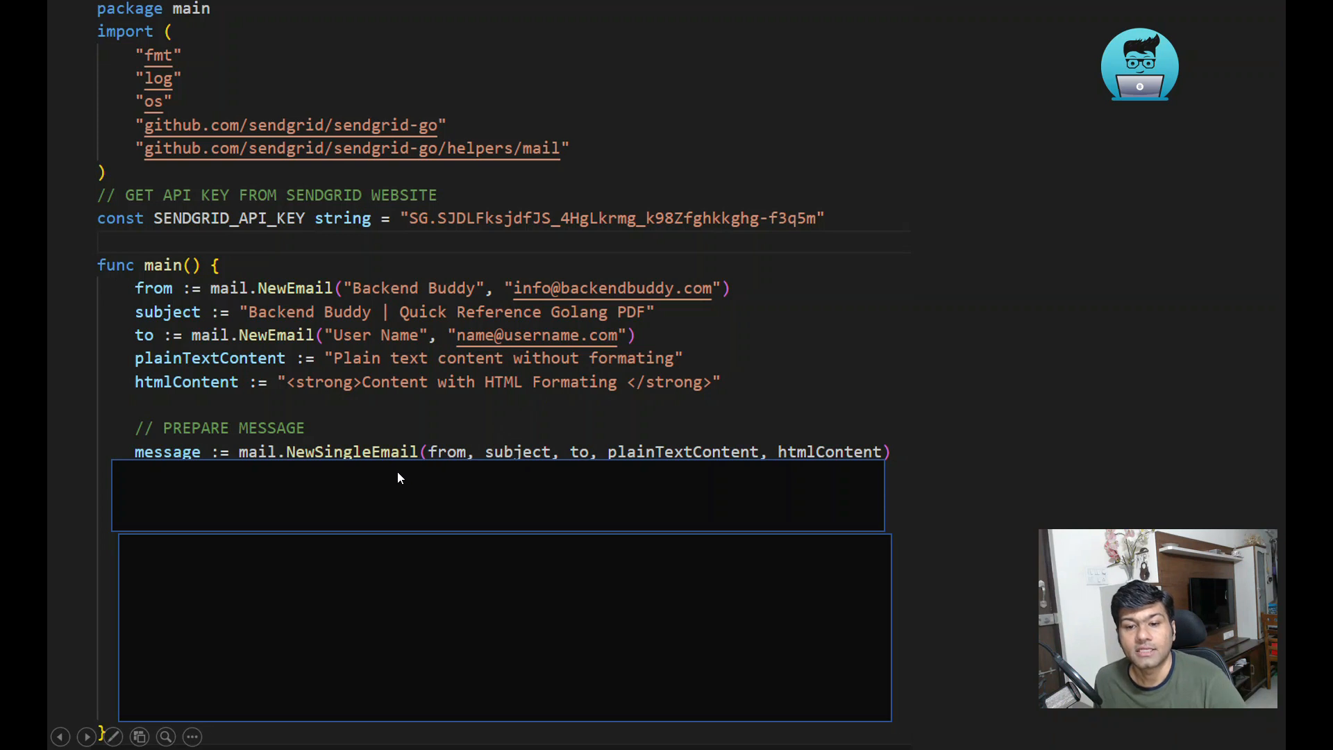
pyautogui.moveTo(185, 465)
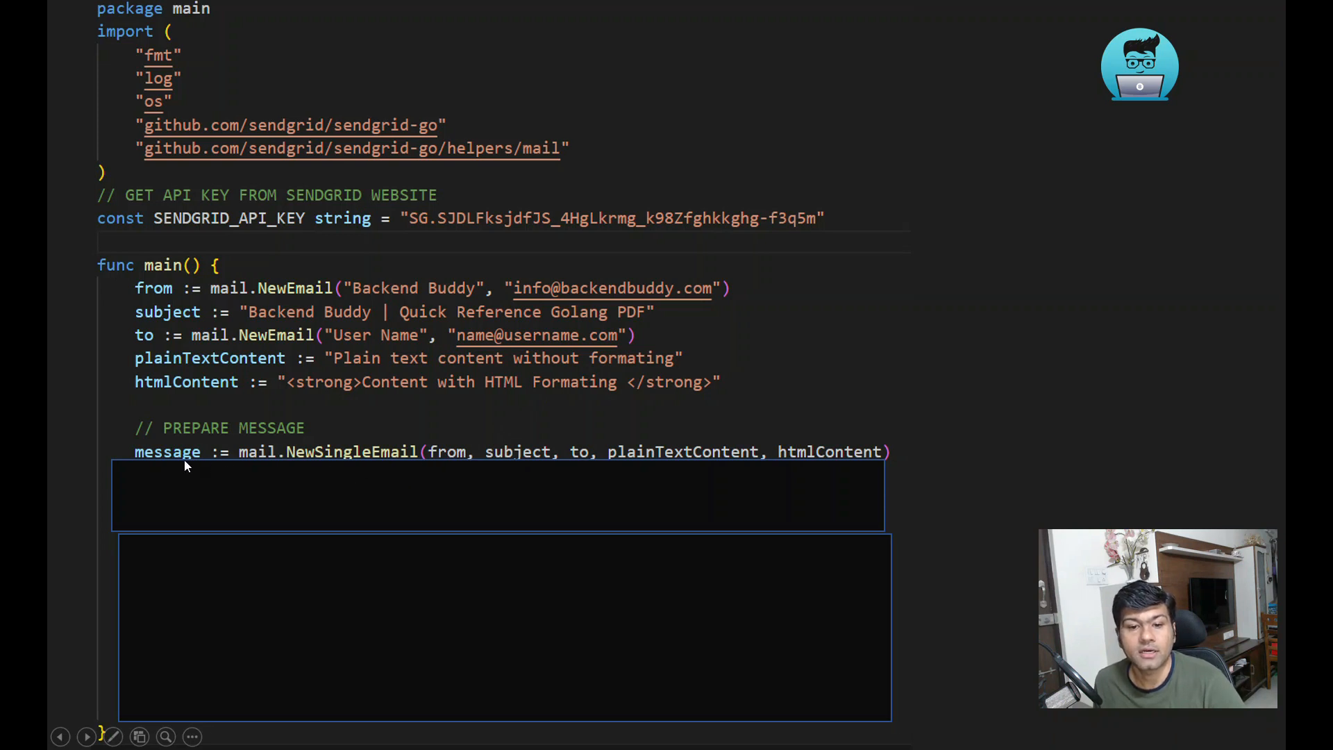
pyautogui.moveTo(419, 483)
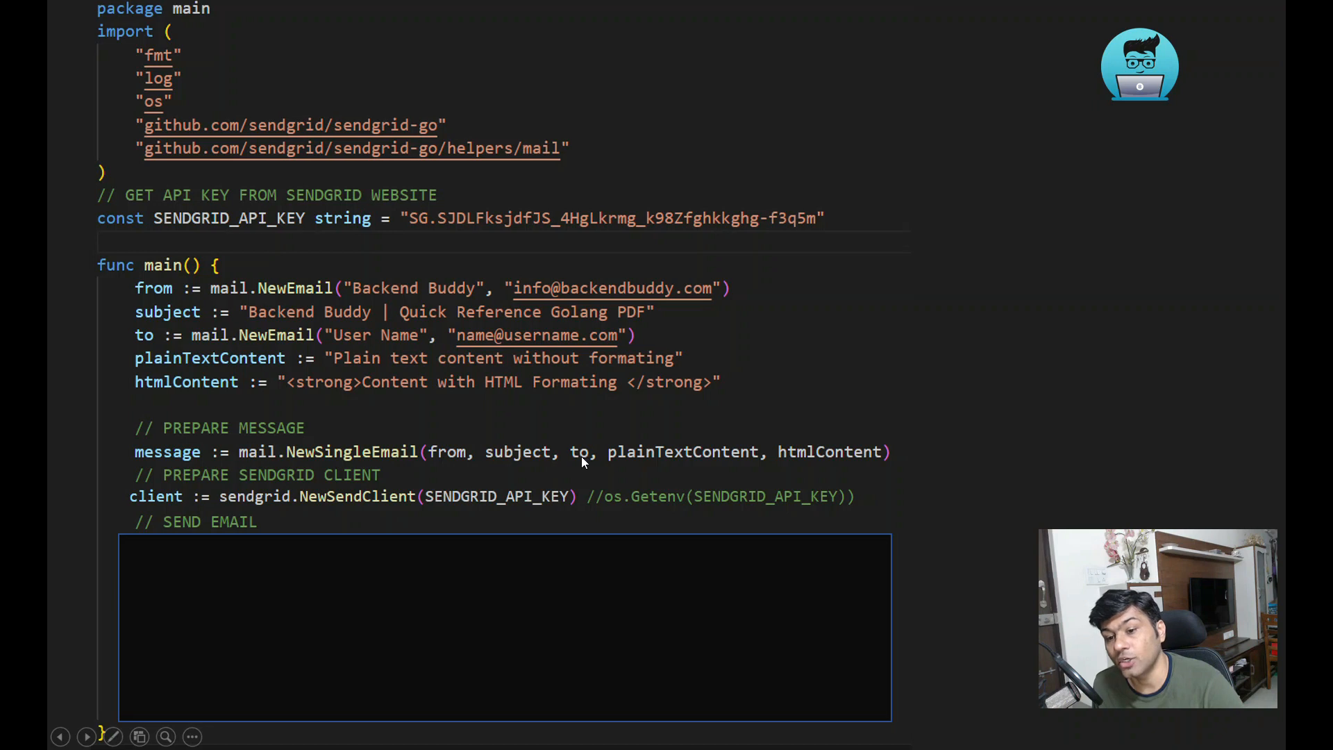
pyautogui.moveTo(855, 461)
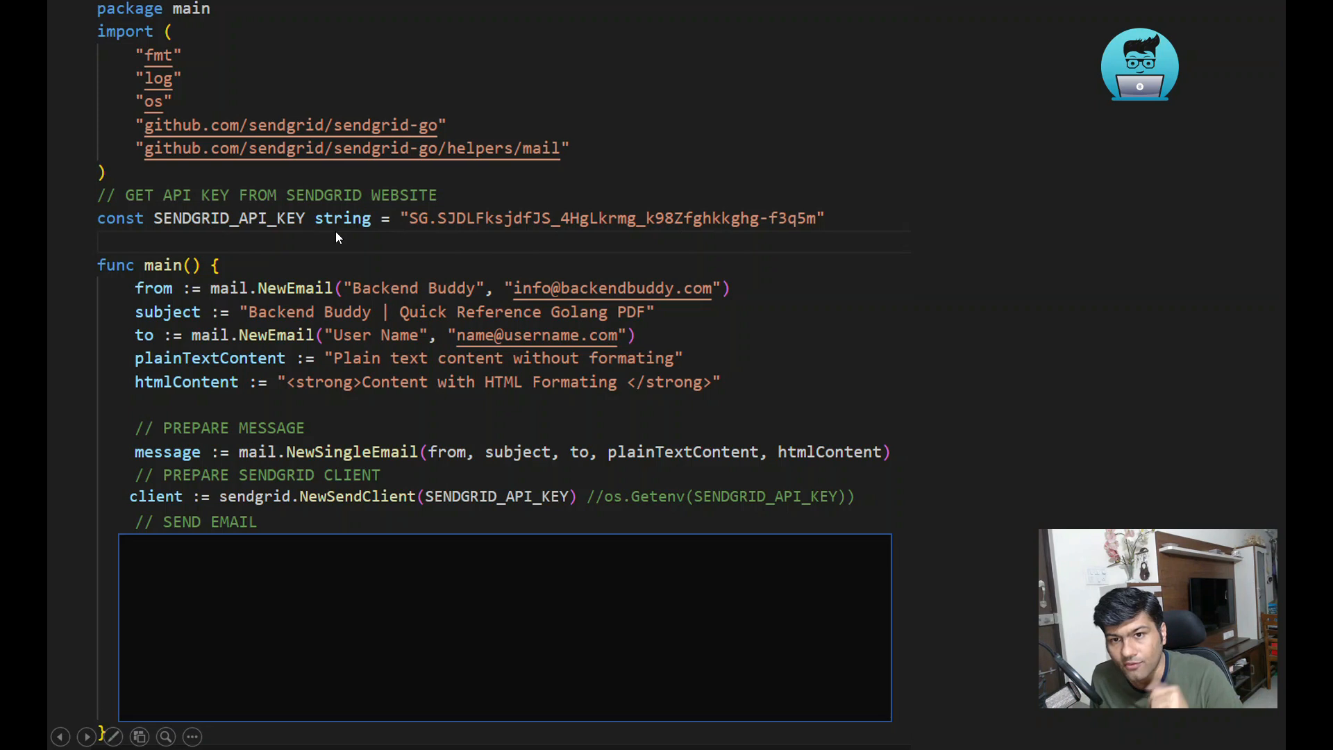
pyautogui.moveTo(153, 221)
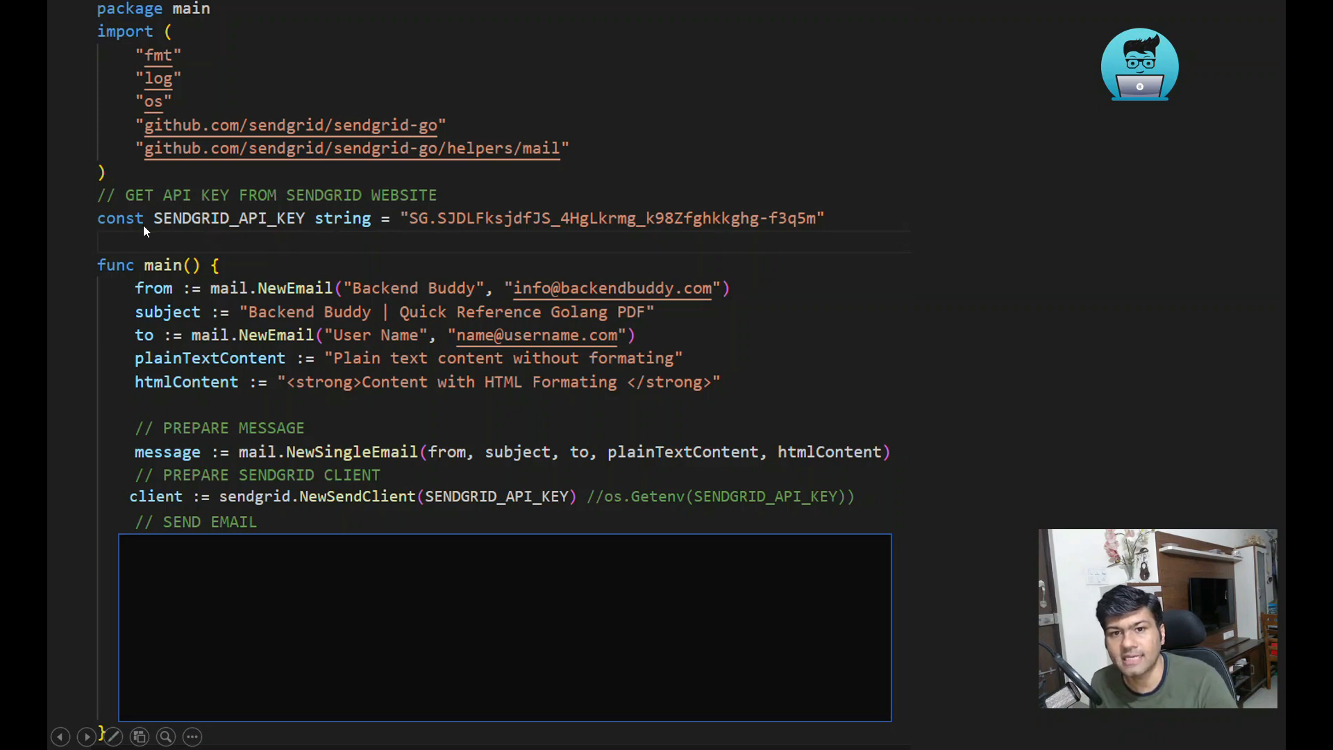
pyautogui.moveTo(644, 591)
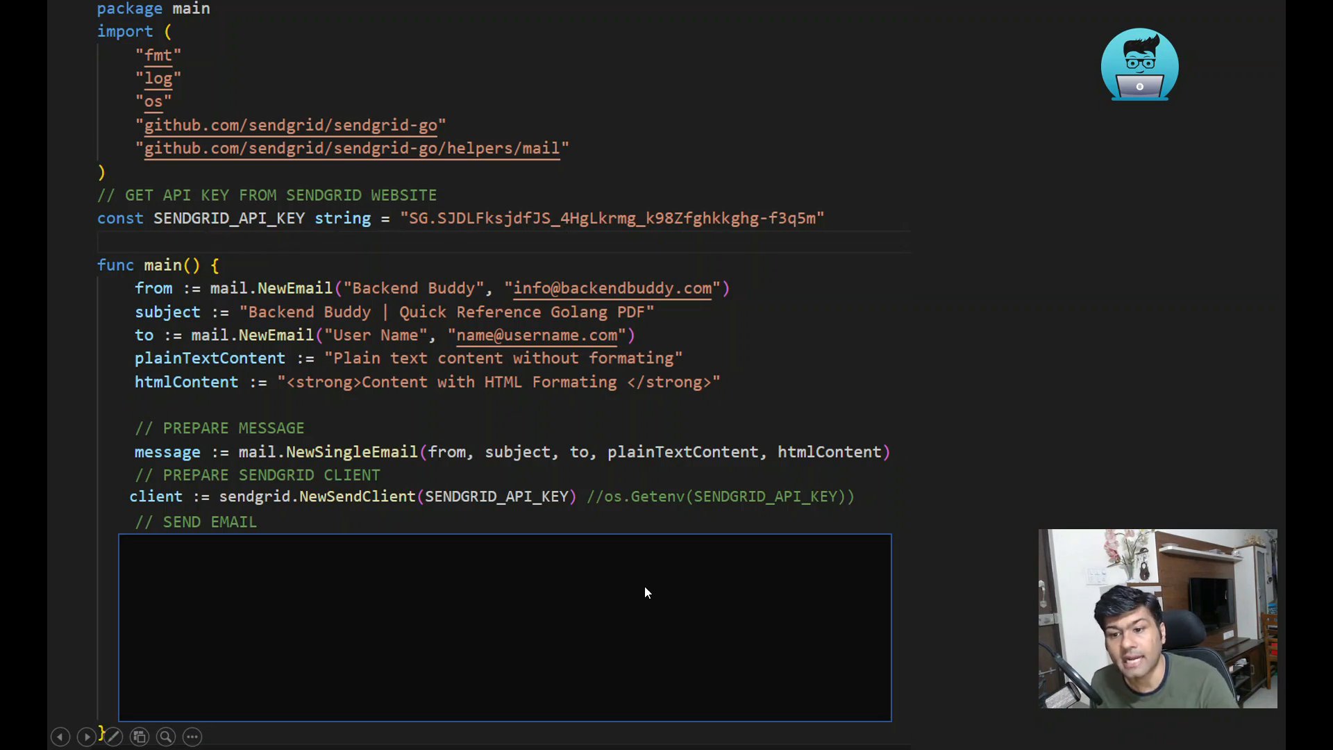
pyautogui.moveTo(761, 510)
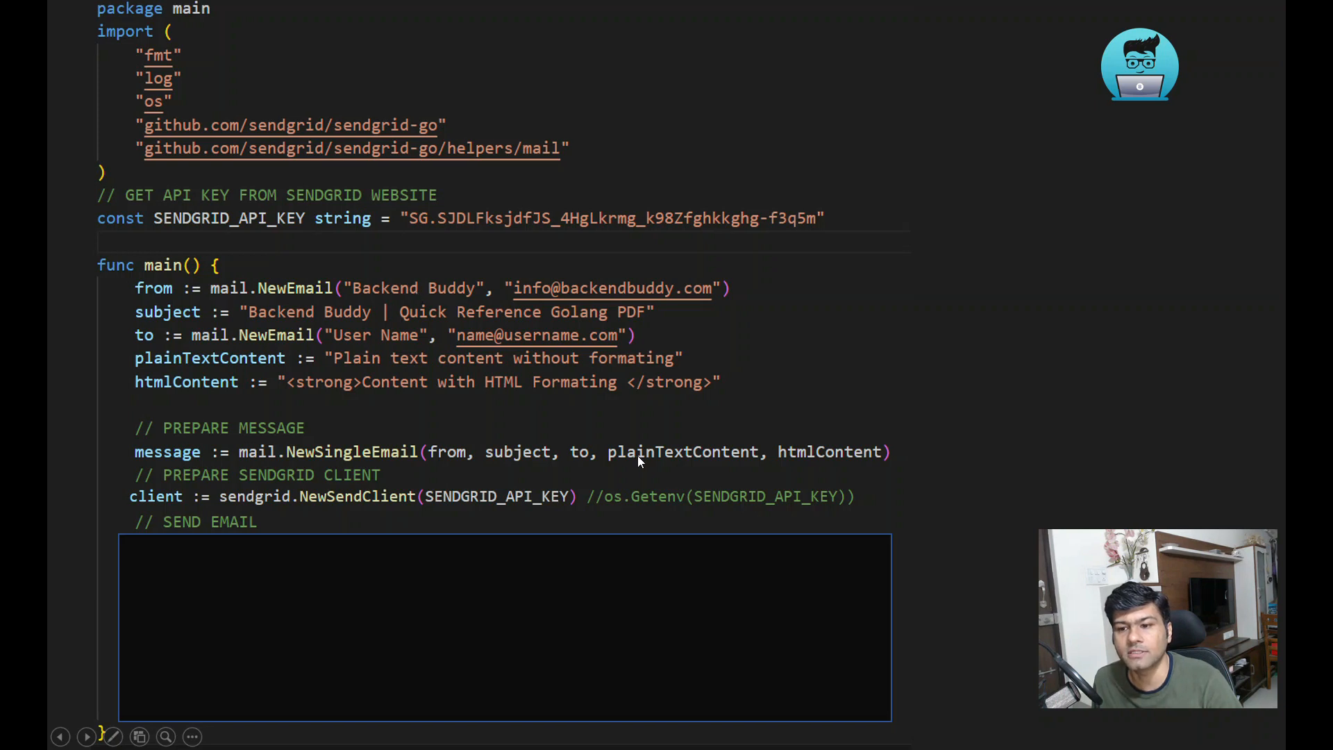
pyautogui.moveTo(599, 515)
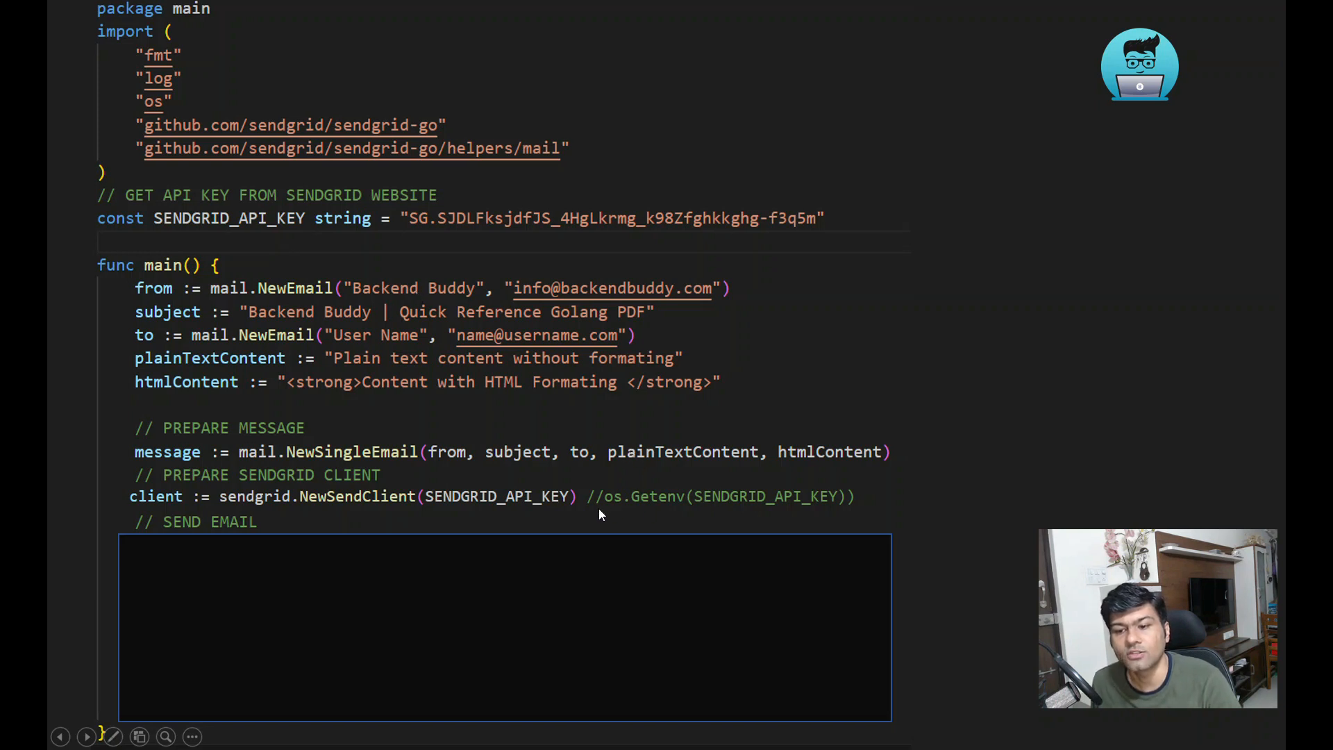
pyautogui.moveTo(425, 516)
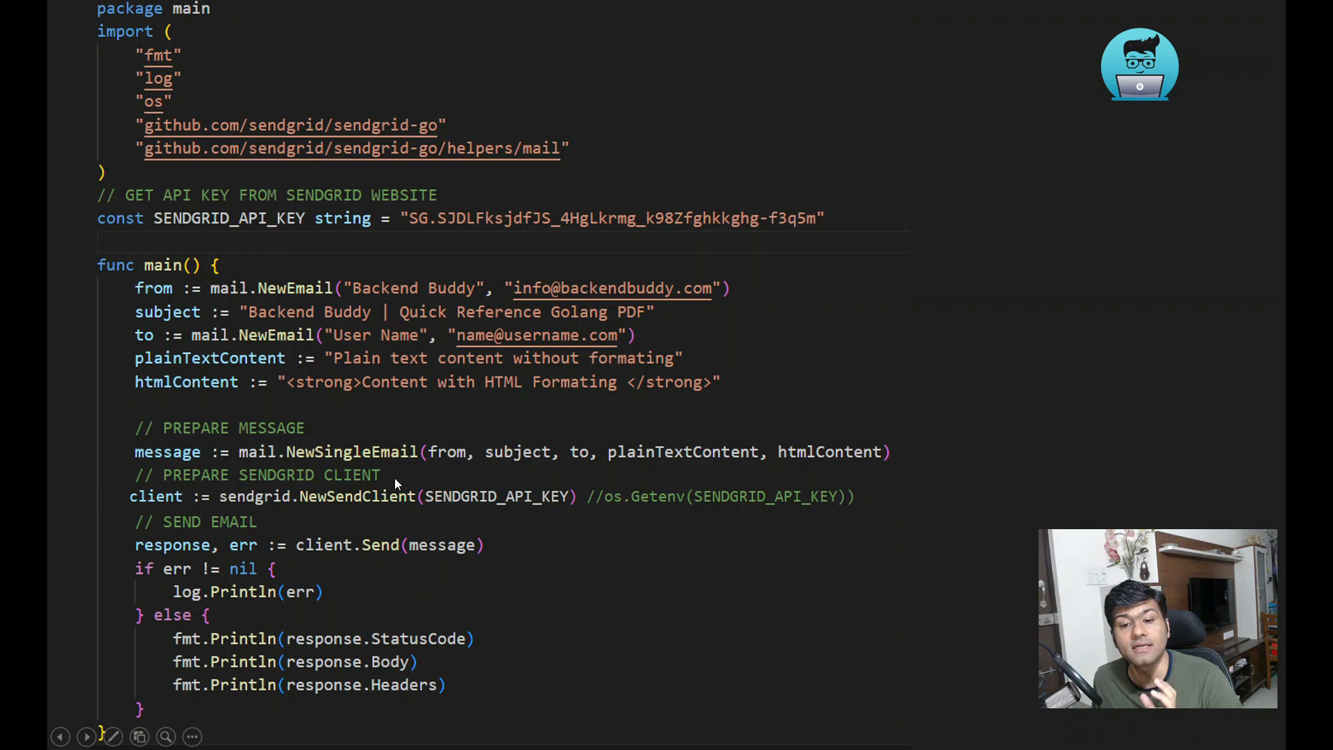
pyautogui.moveTo(381, 568)
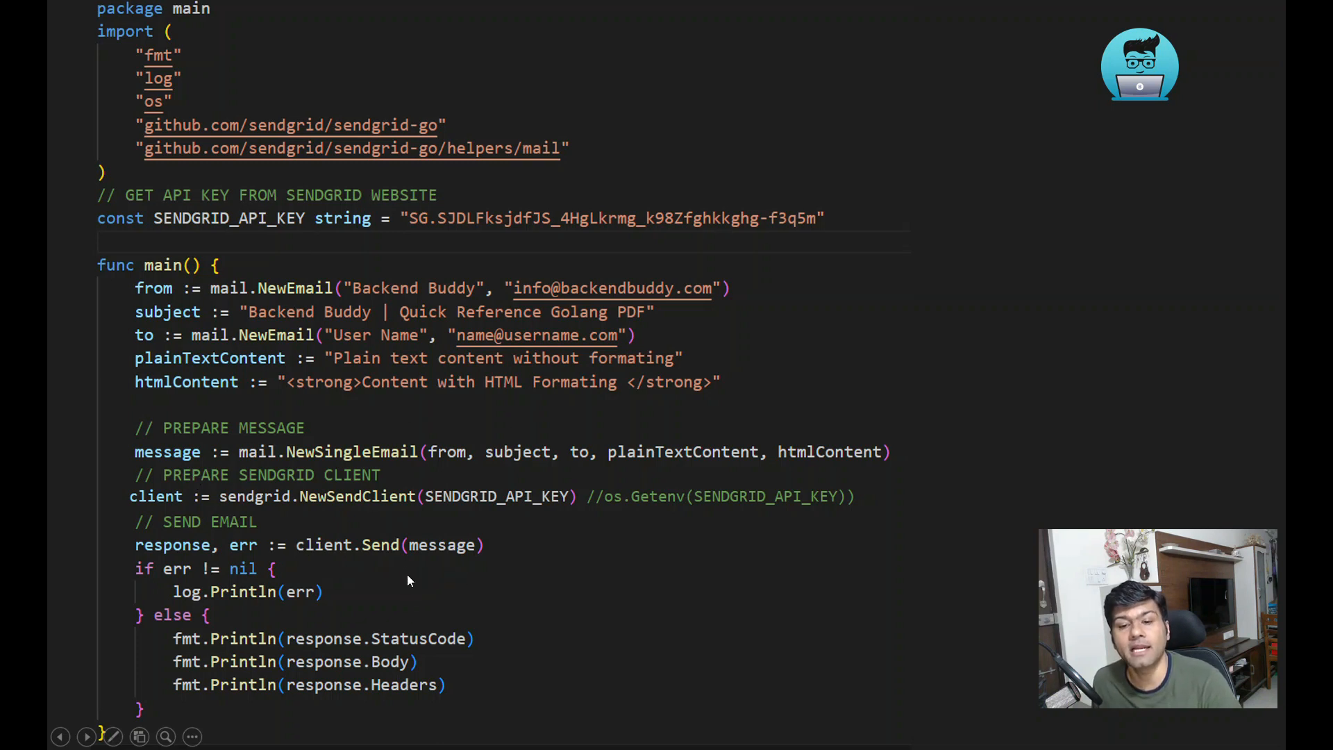
pyautogui.moveTo(550, 351)
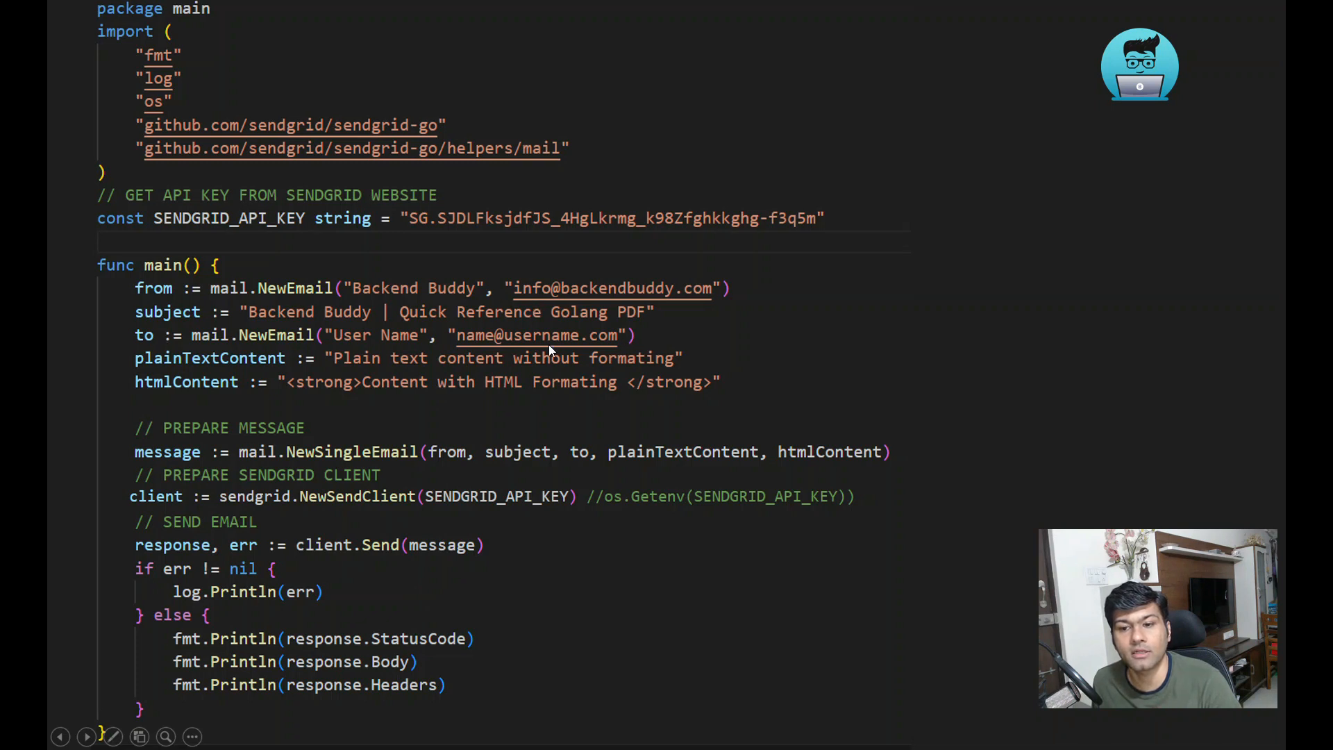
pyautogui.moveTo(633, 557)
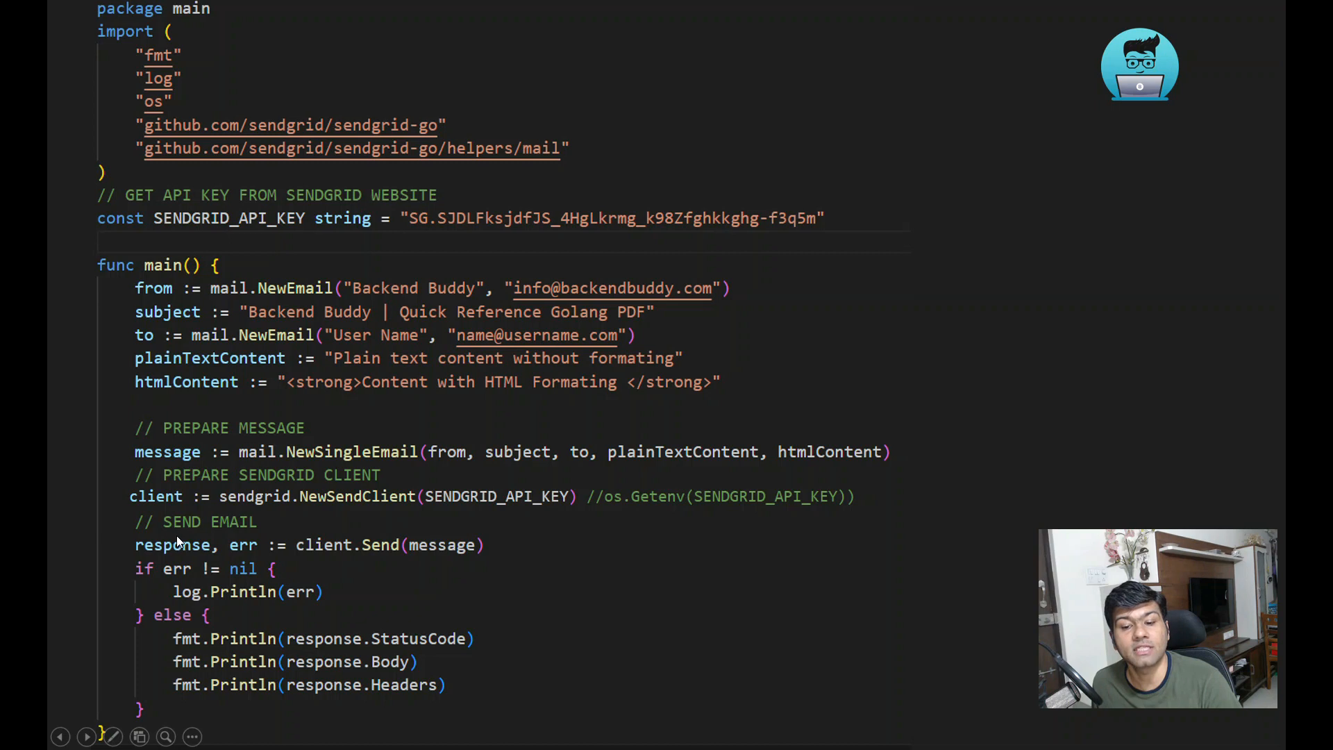
pyautogui.moveTo(276, 694)
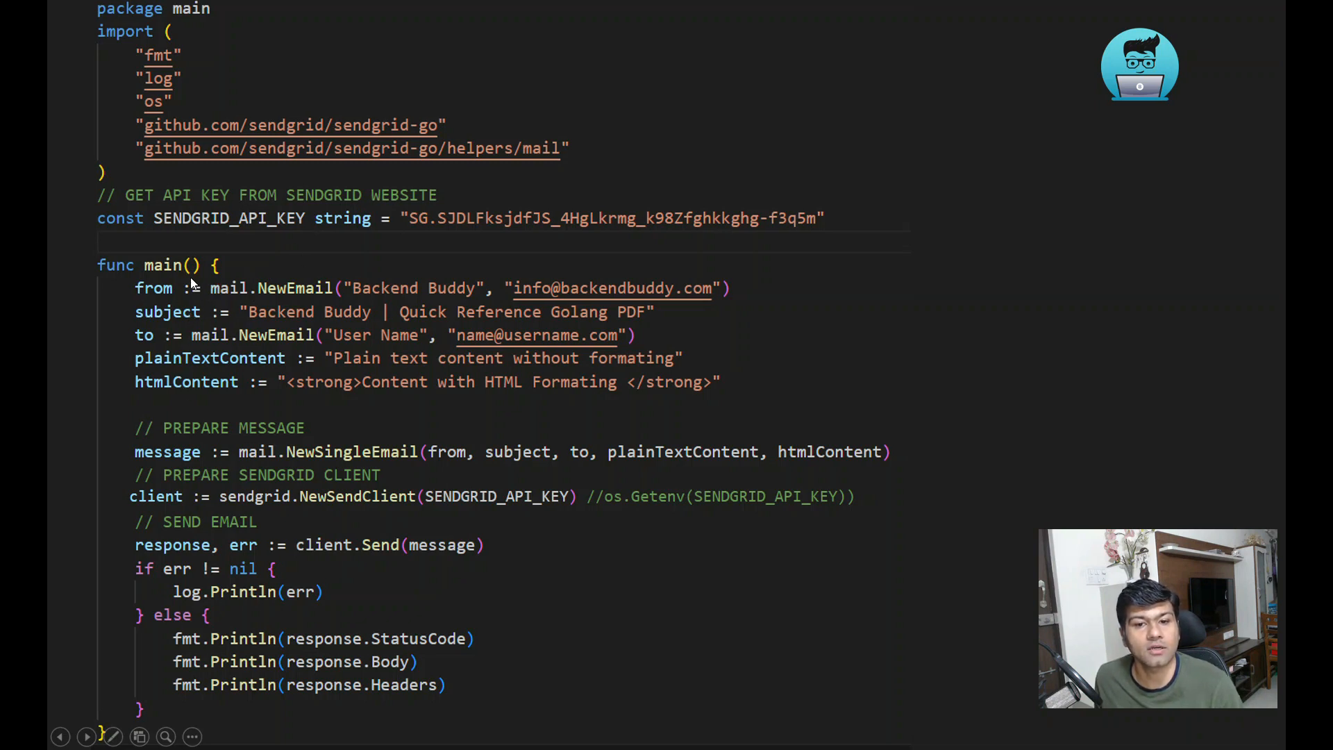
pyautogui.moveTo(213, 411)
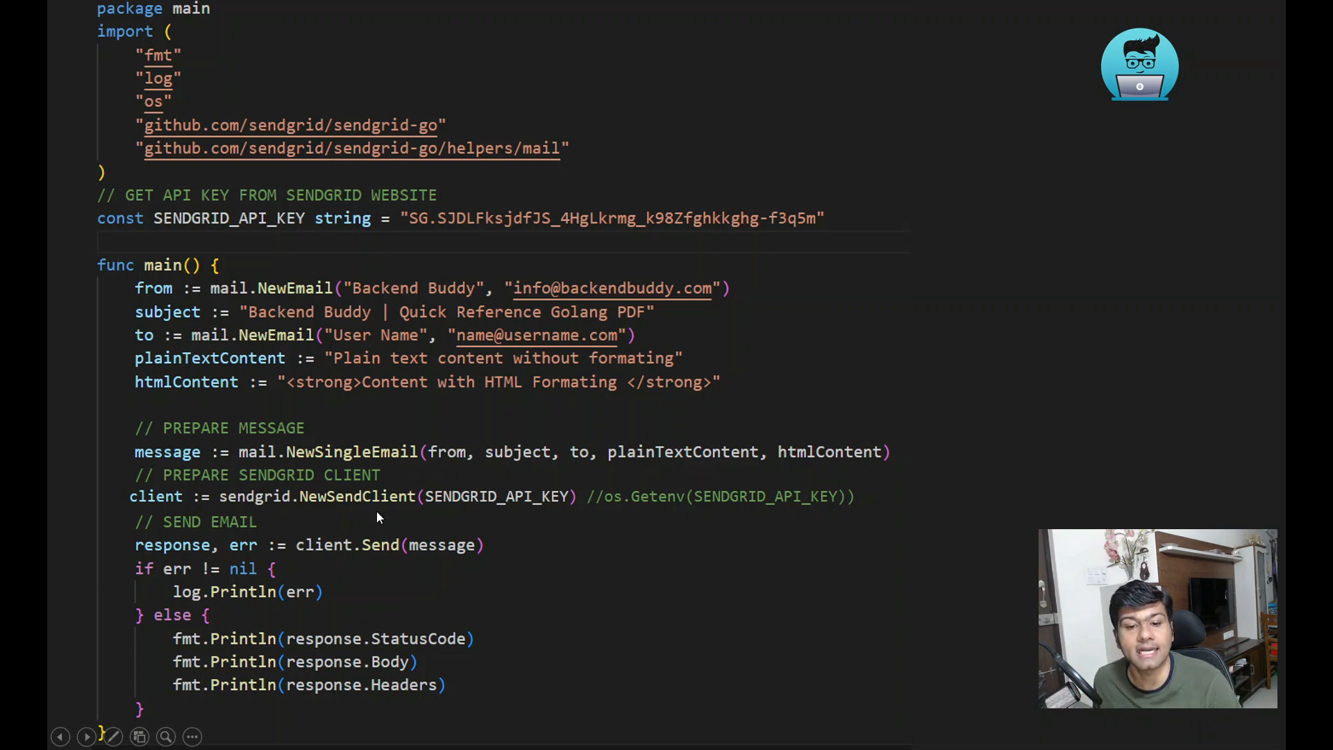
pyautogui.moveTo(319, 512)
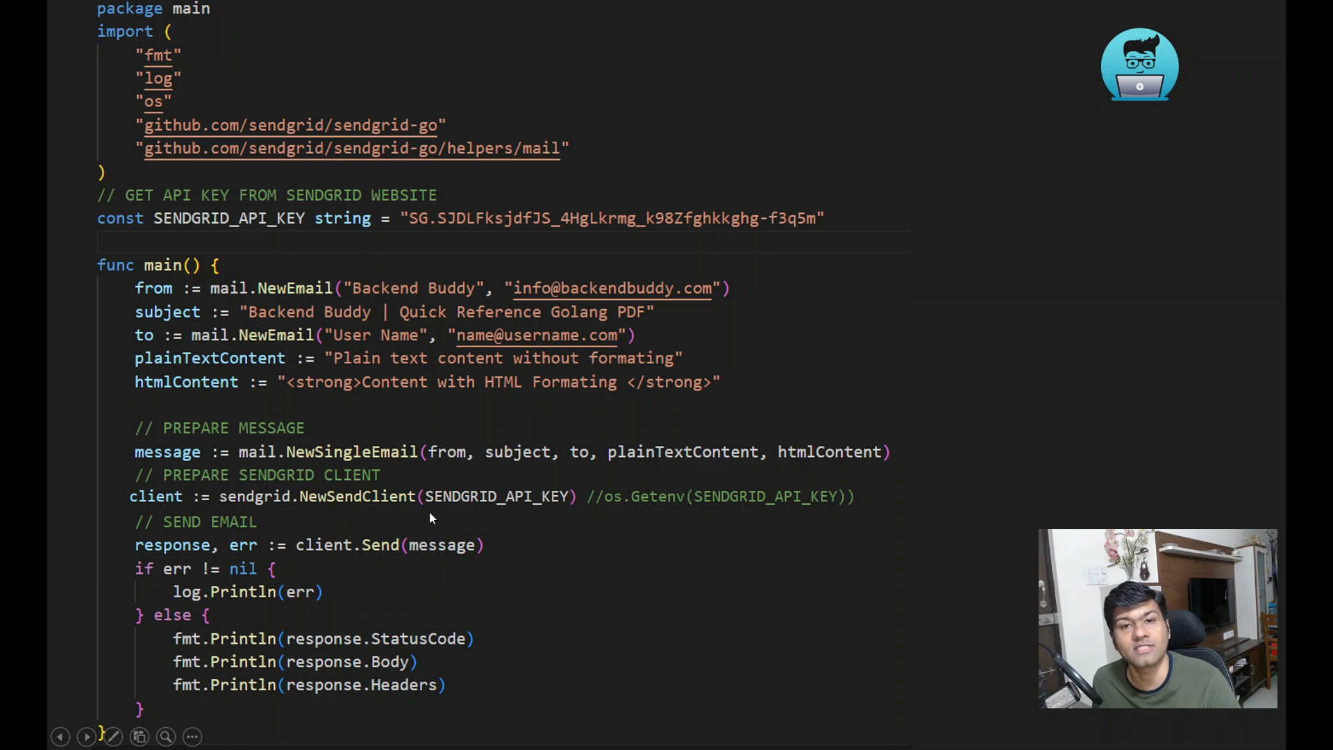
pyautogui.moveTo(323, 509)
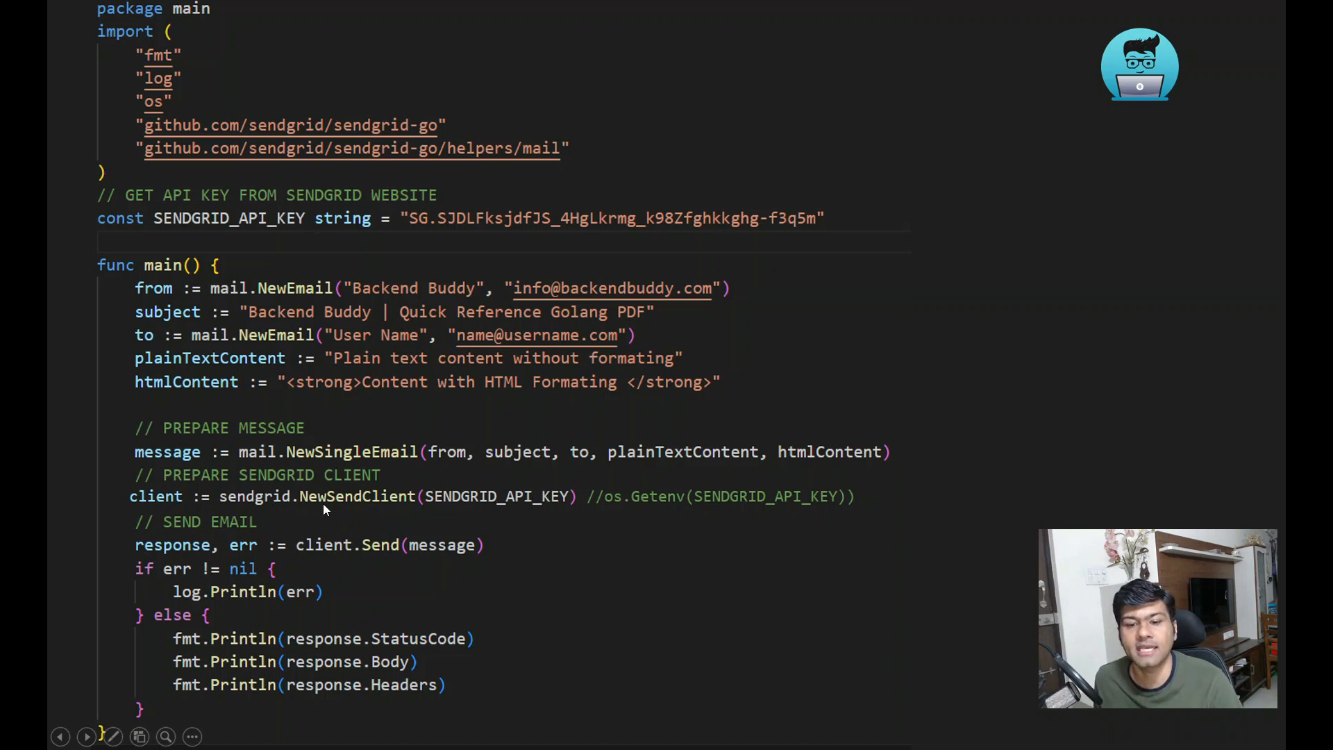